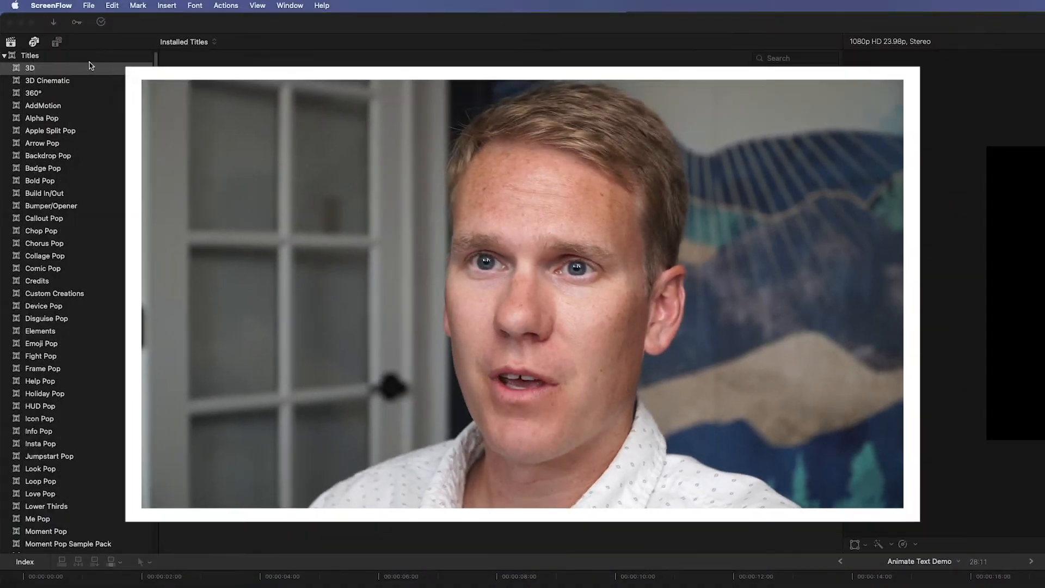
Browse the 3D title category and then its 360° templates in the Titles sidebar
click(30, 68)
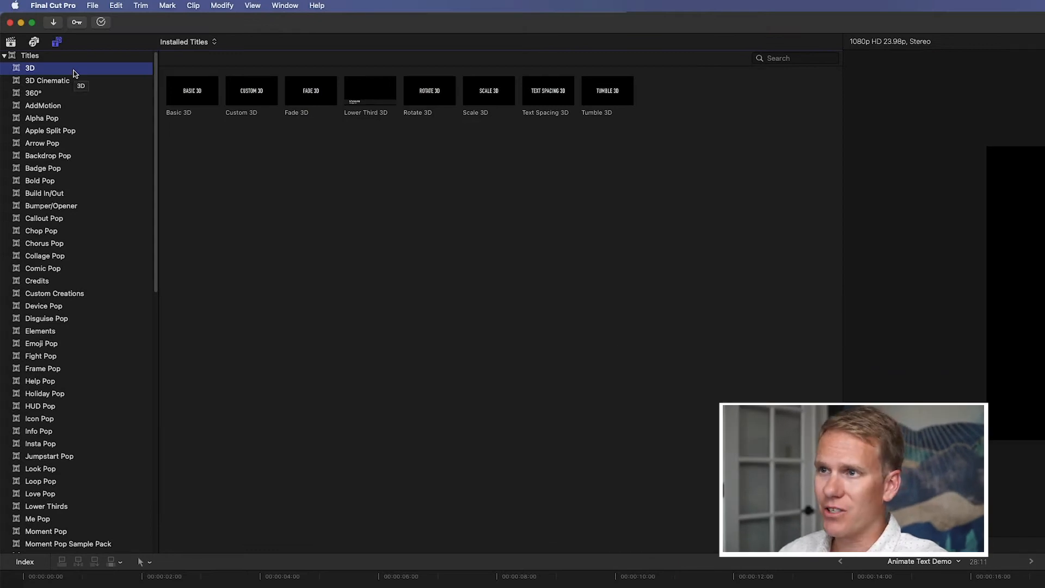
mouse_move(67, 77)
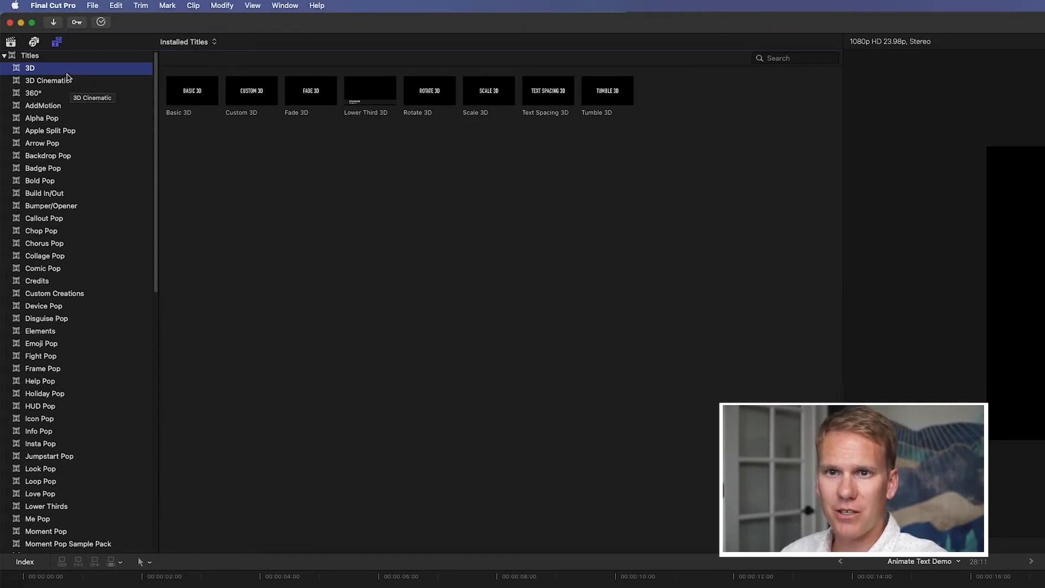
click(430, 93)
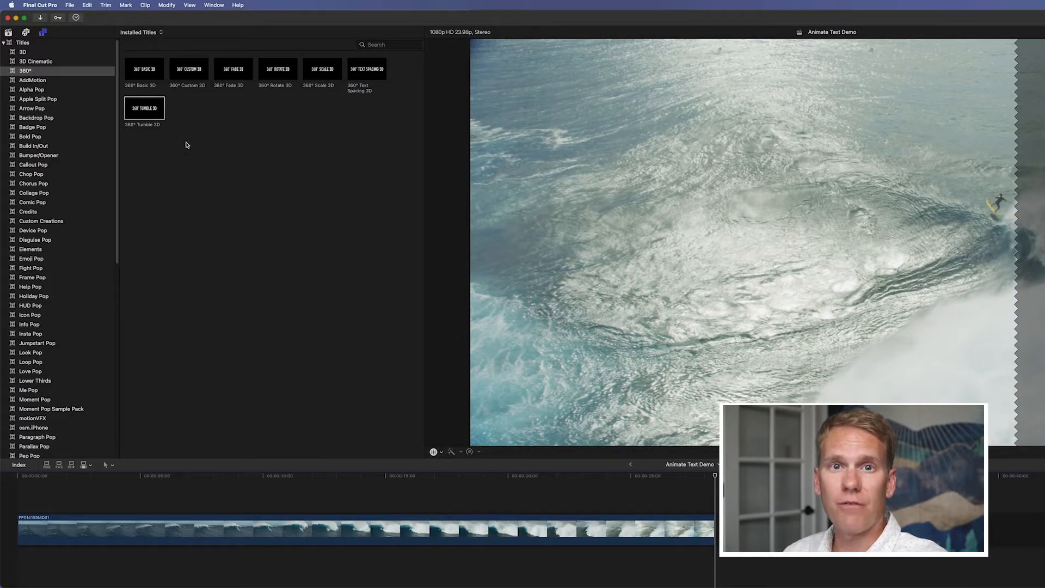
Preview the Energetic, Dramatic and Soft Edge Build In/Out titles and add them after the surf clip
click(33, 146)
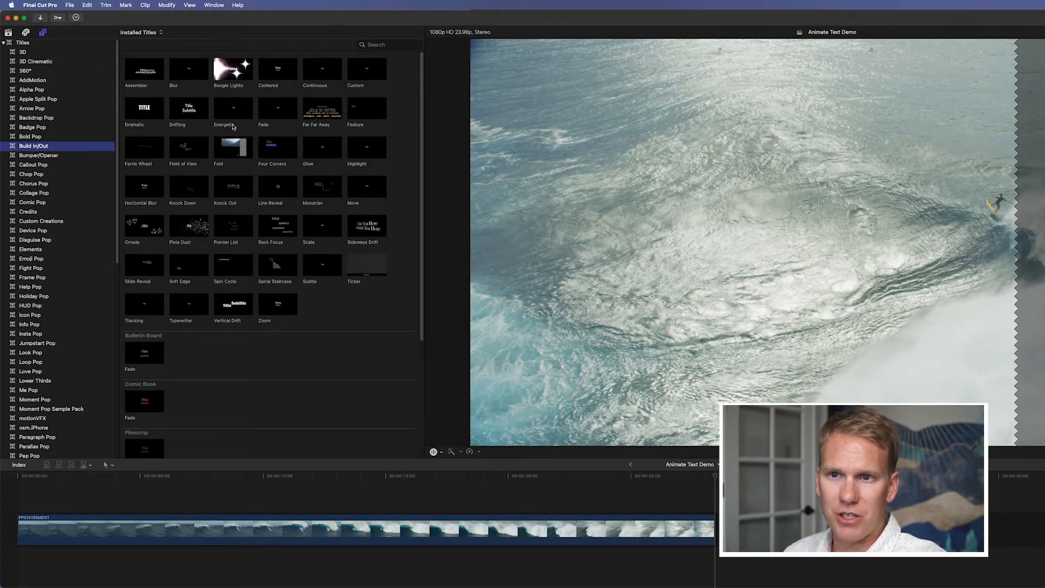
click(233, 107)
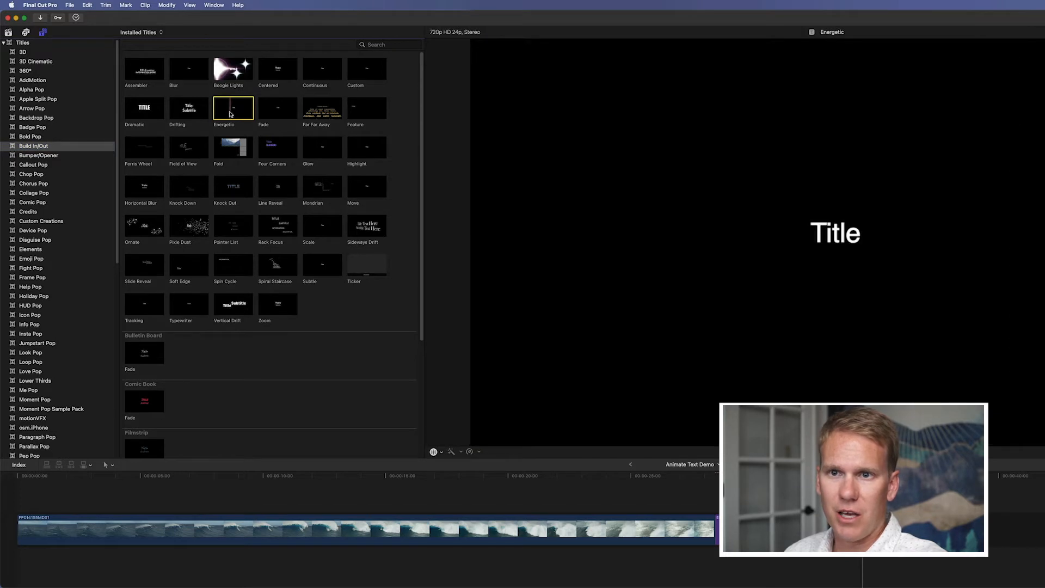
click(144, 108)
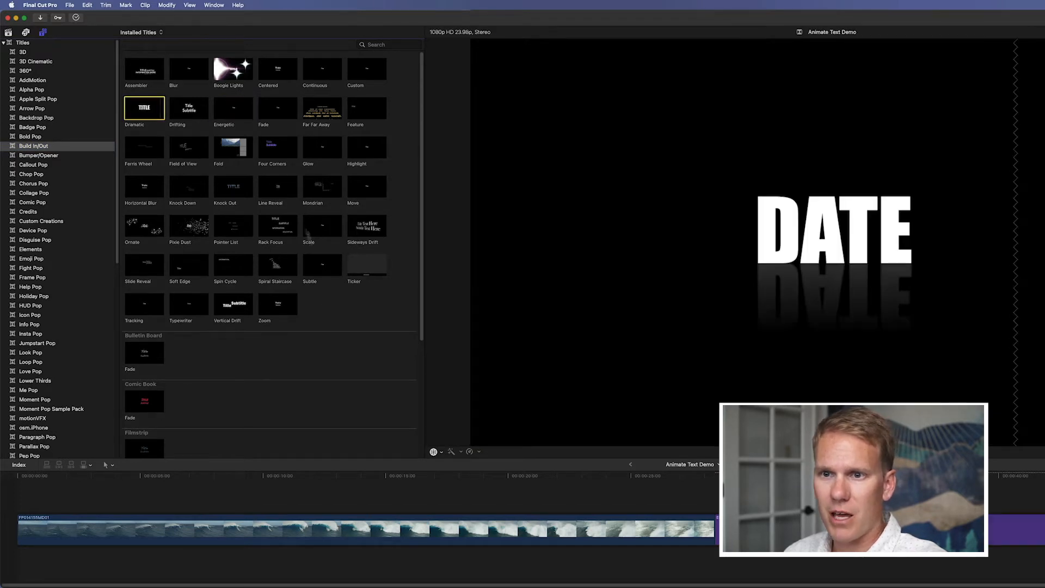
click(188, 264)
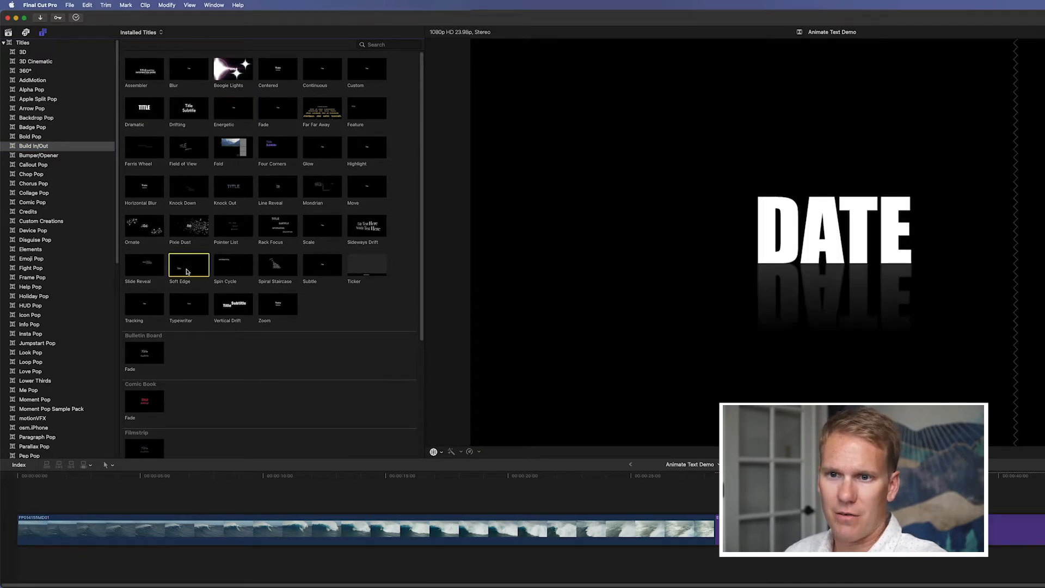
click(233, 304)
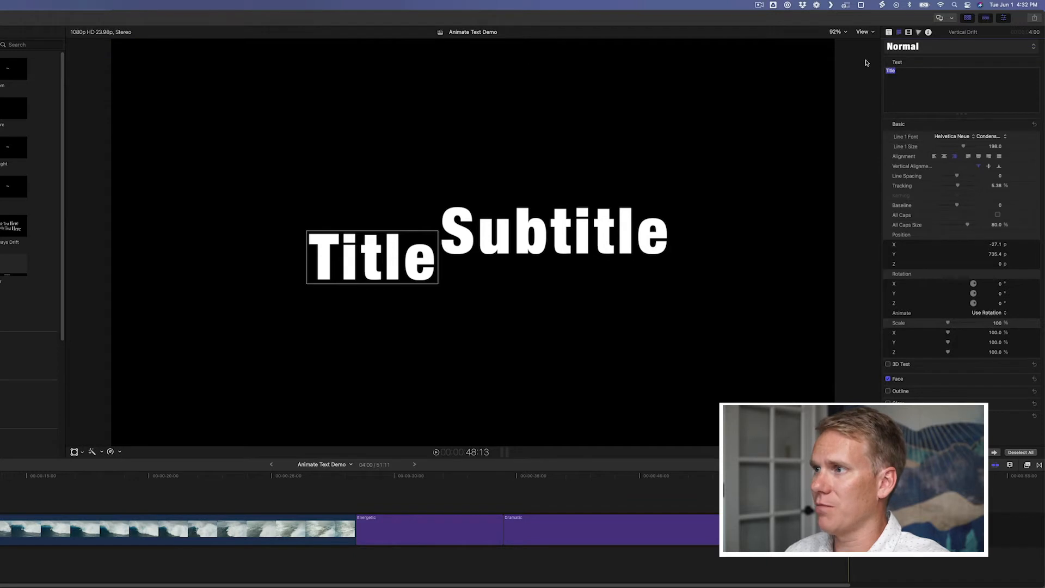
Set the Vertical Drift title's main line to FCPX and its Subtitle line to TEXT
text(FCPX)
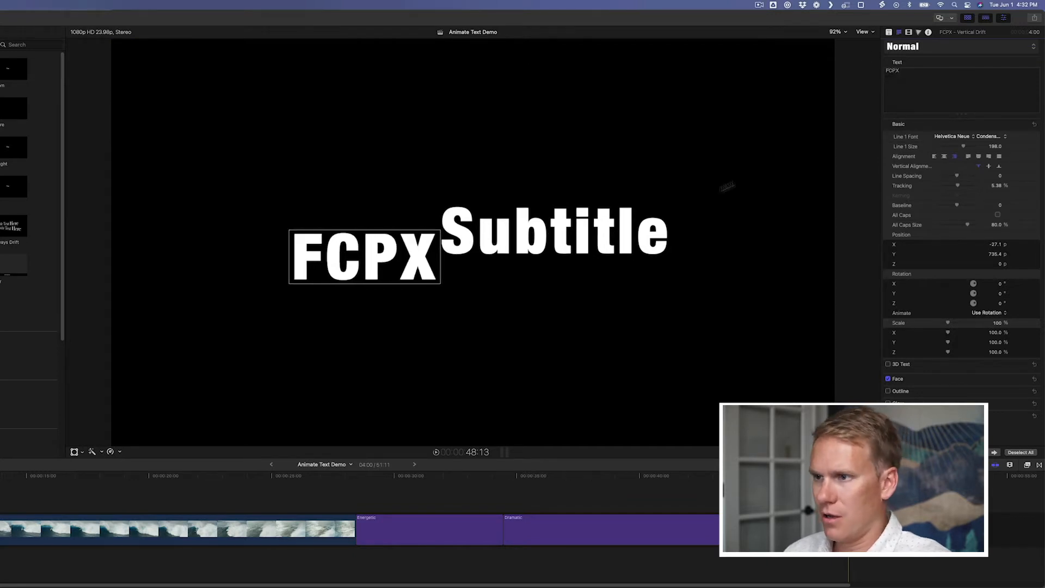
click(558, 238)
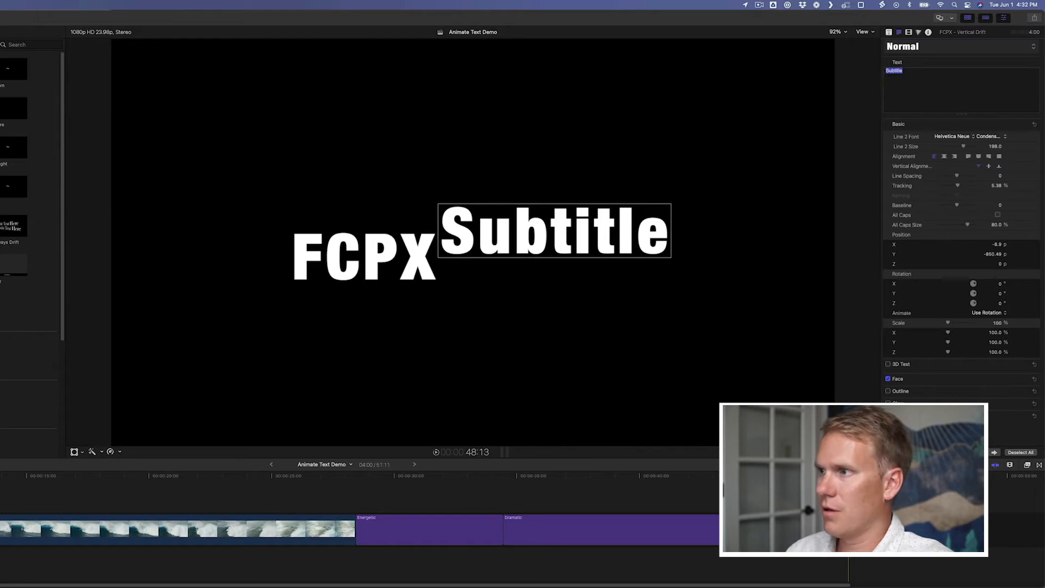
text(TEXT)
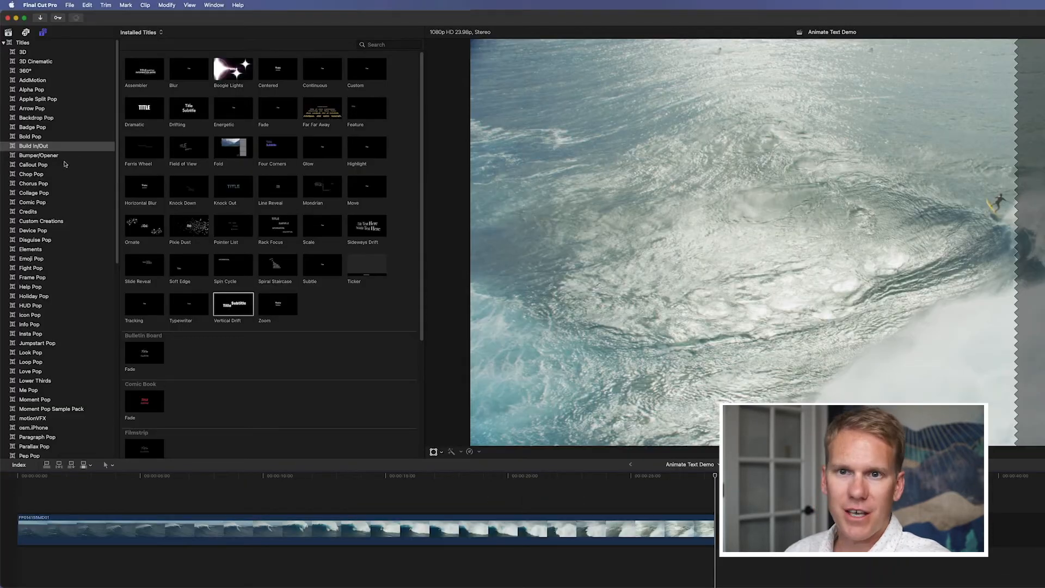
Browse Bumper/Opener, then Credits, previewing the Bulletin Board Push title
click(38, 154)
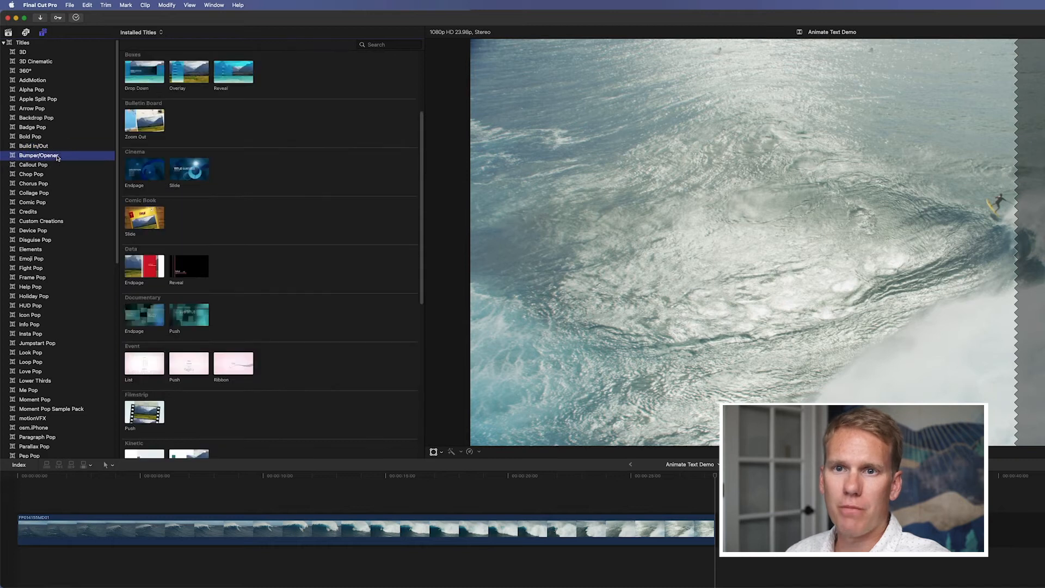
mouse_move(275, 239)
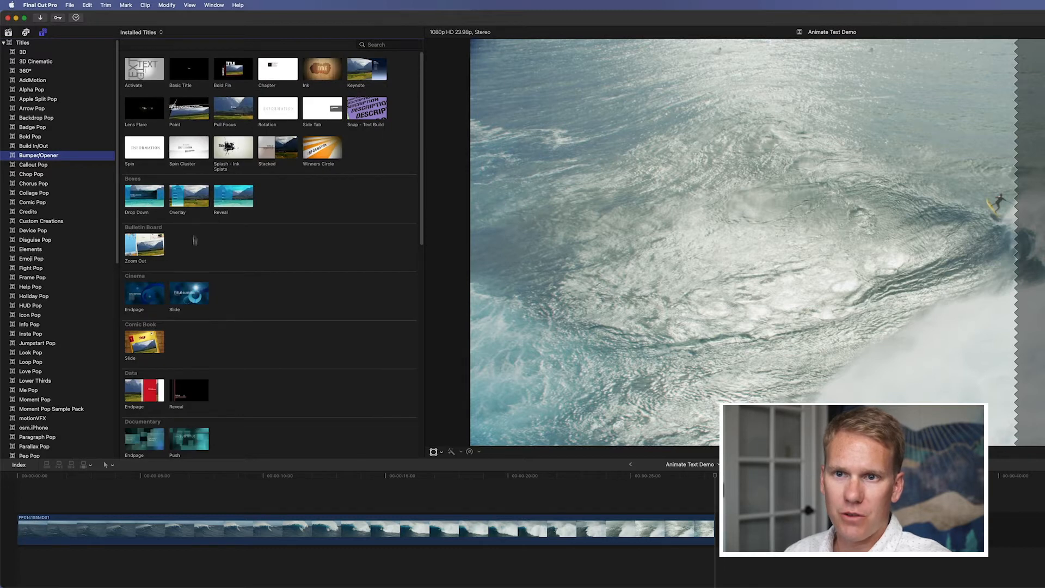
double_click(144, 244)
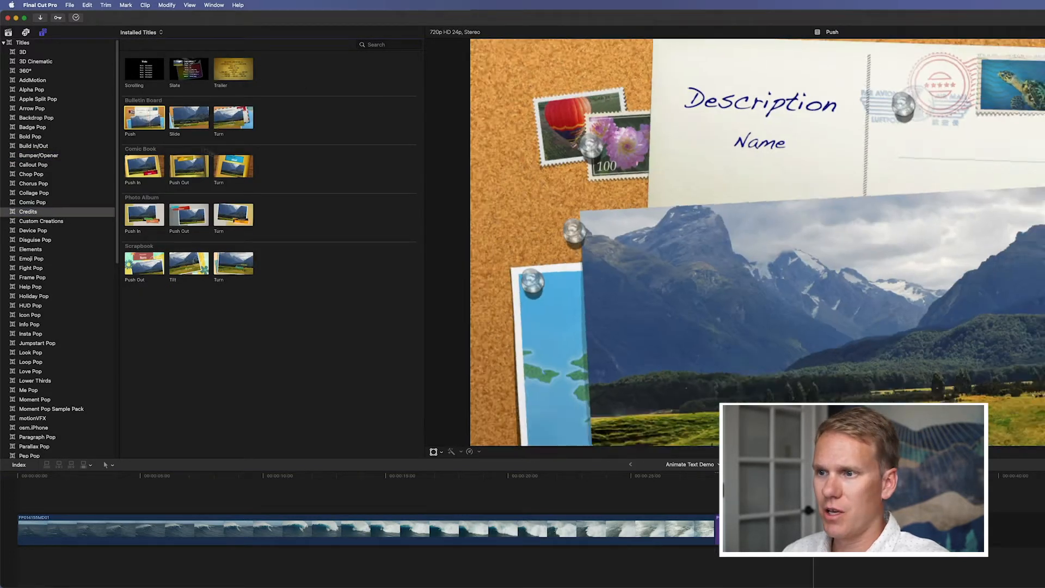
Switch the Titles browser to the Social category of bump and lower-third templates
click(188, 117)
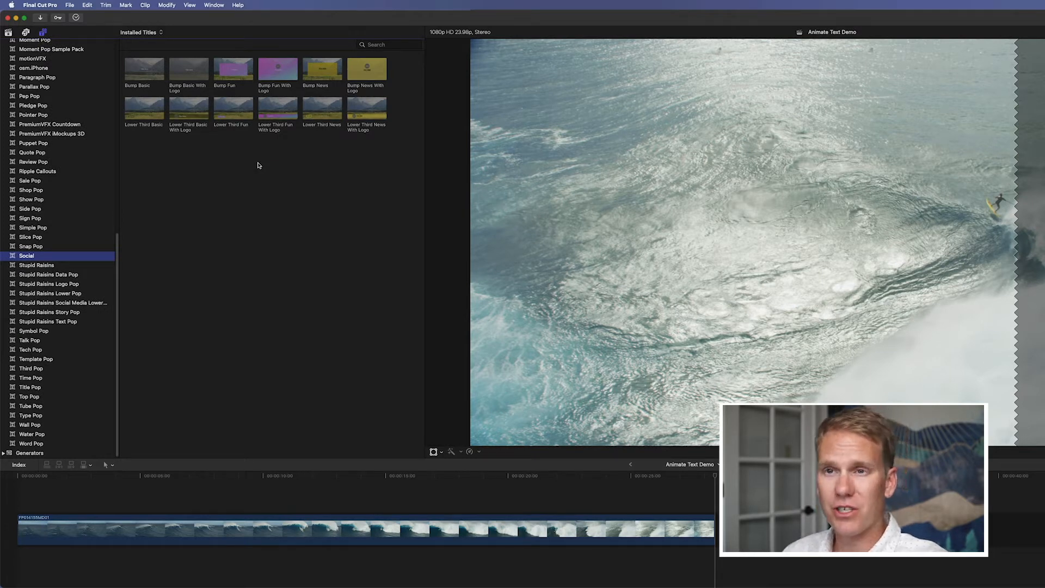
Add the Lower Third Fun With Logo title over the start of the surf clip
click(144, 70)
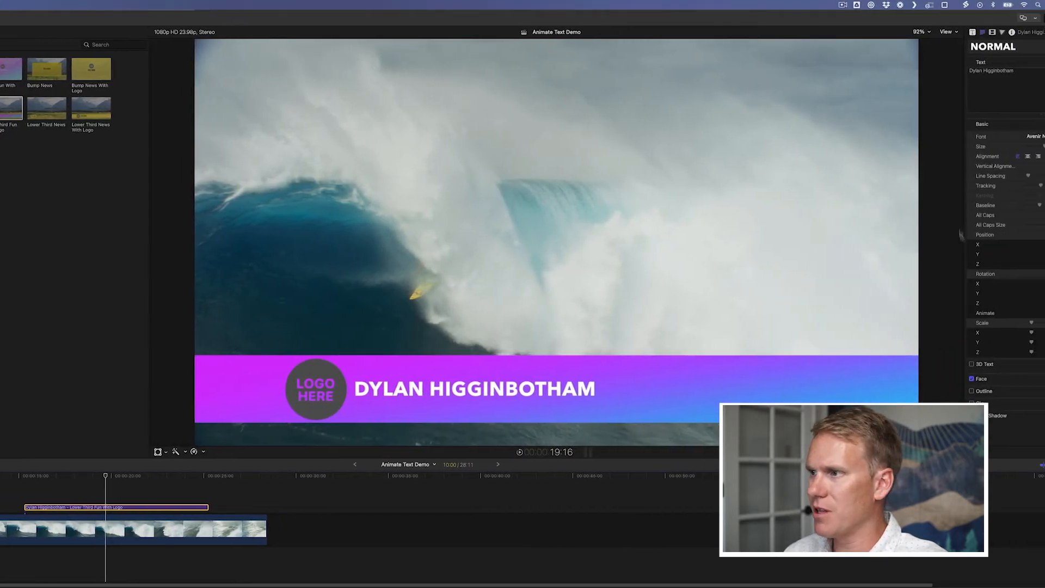
click(1035, 136)
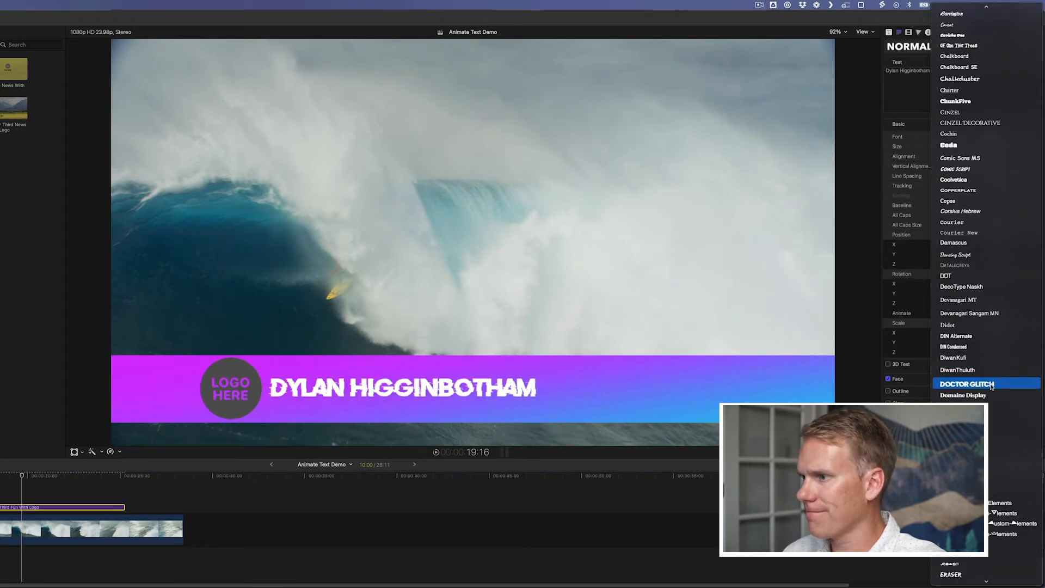
click(967, 384)
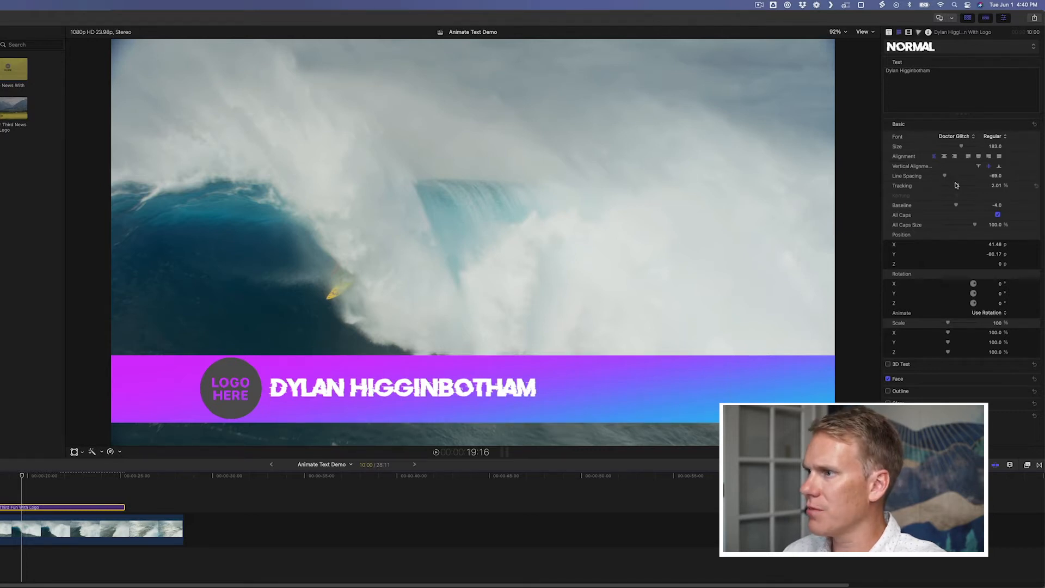
drag(946, 185, 960, 185)
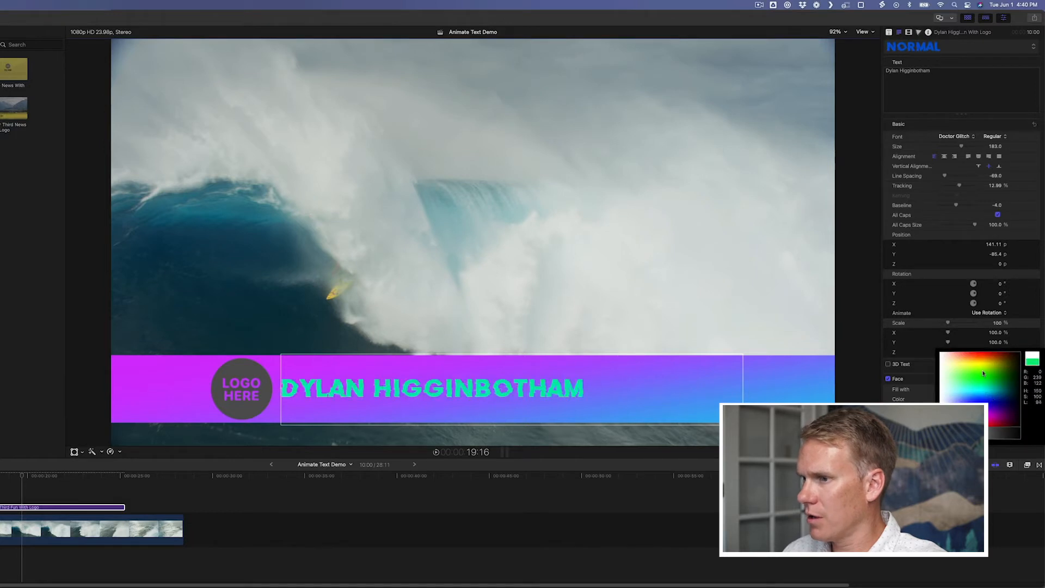
click(980, 375)
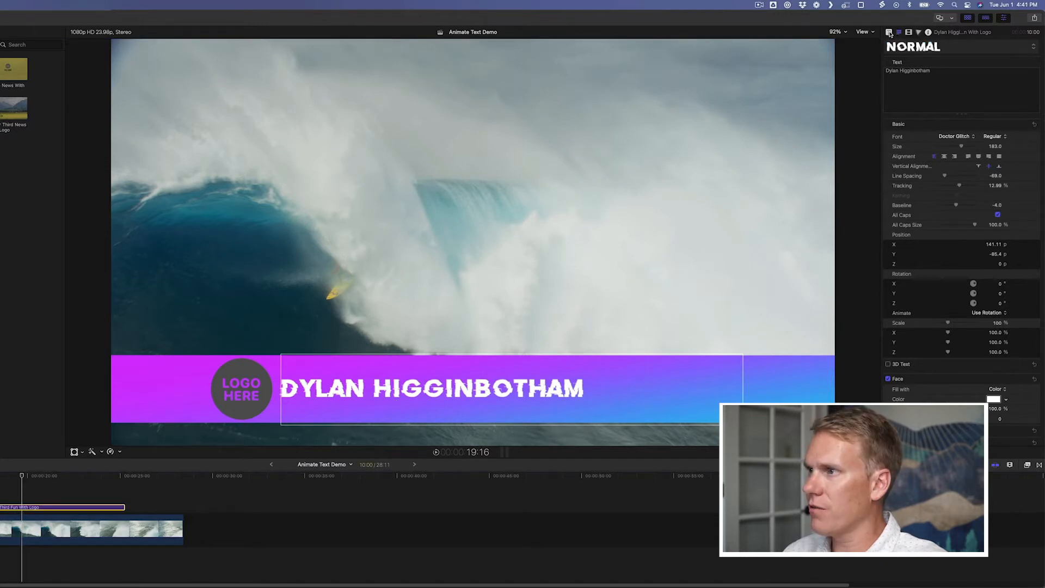
Toggle the lower third's build in/out animations back on and centre its layout
click(890, 32)
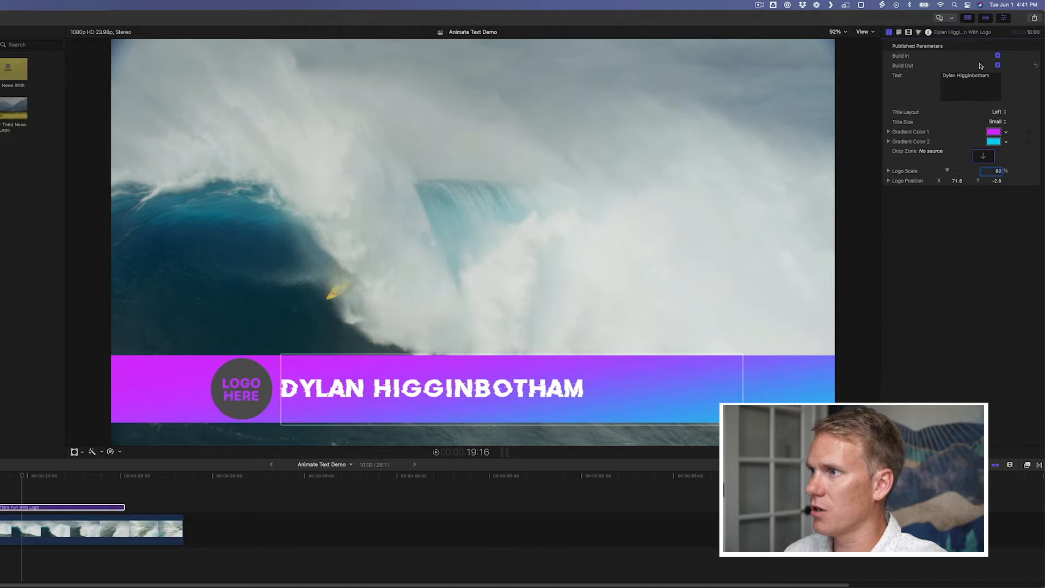
click(996, 56)
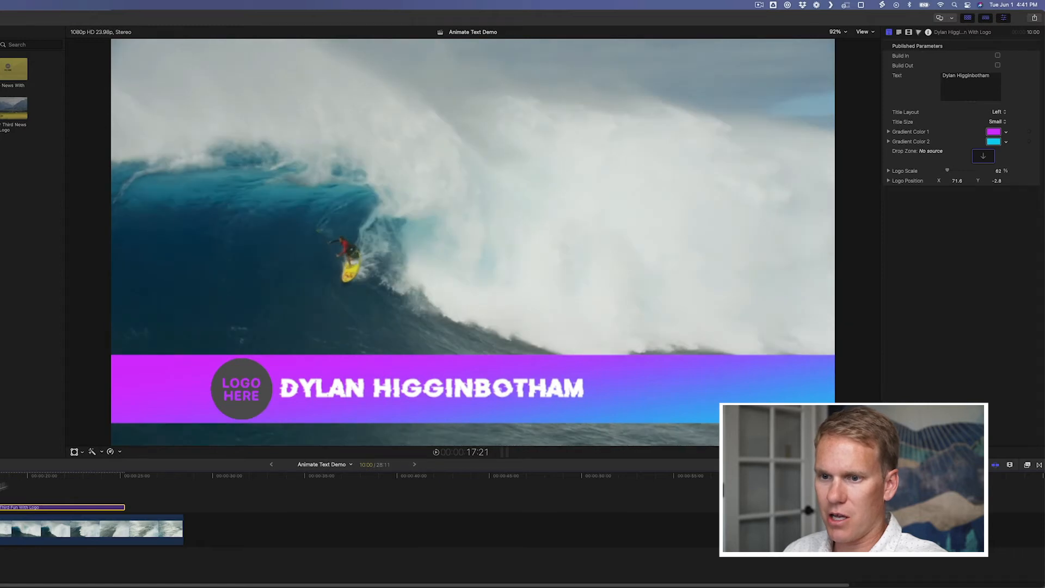
click(996, 55)
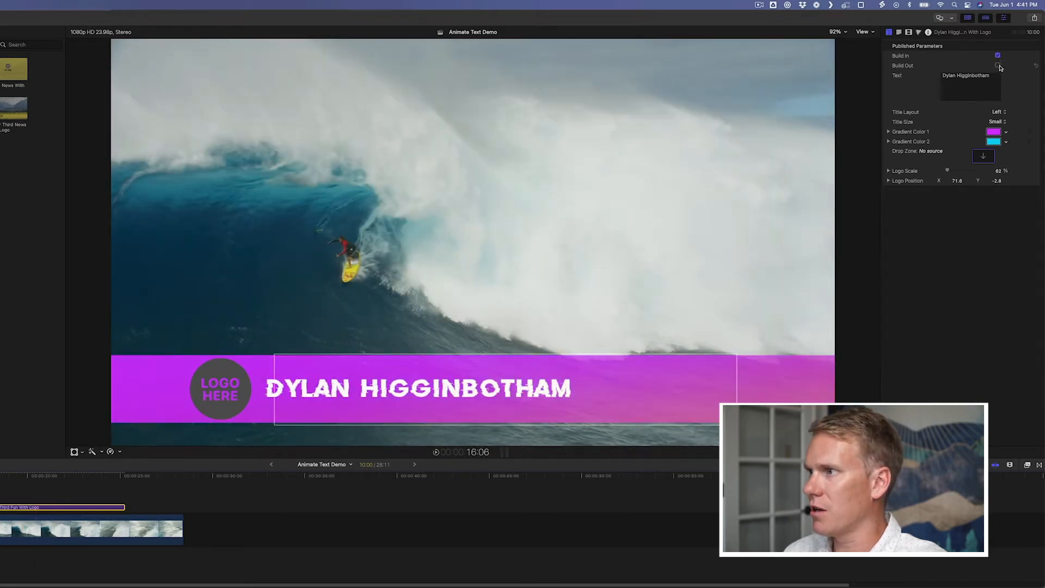
click(997, 65)
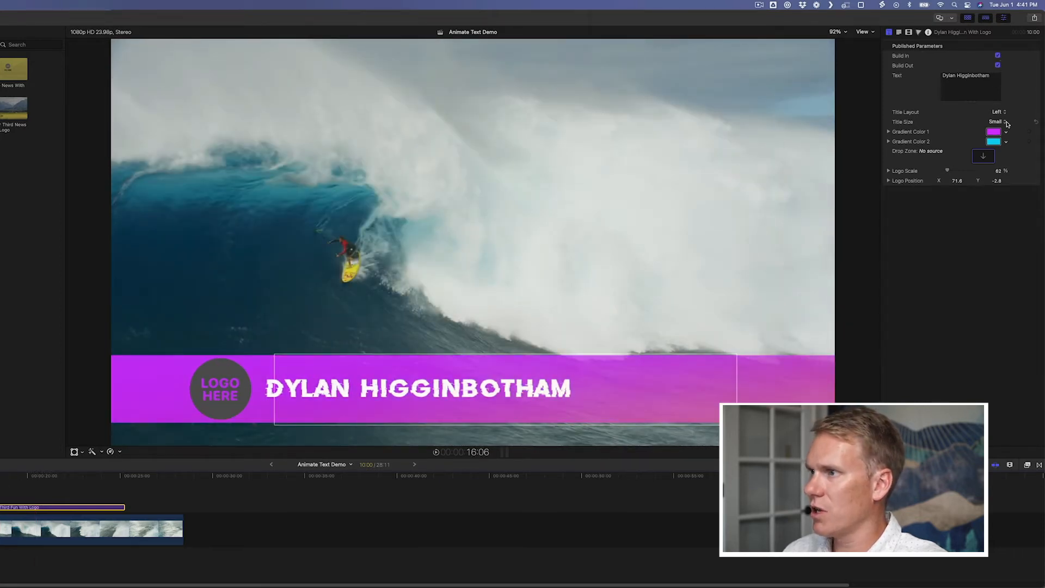
click(999, 111)
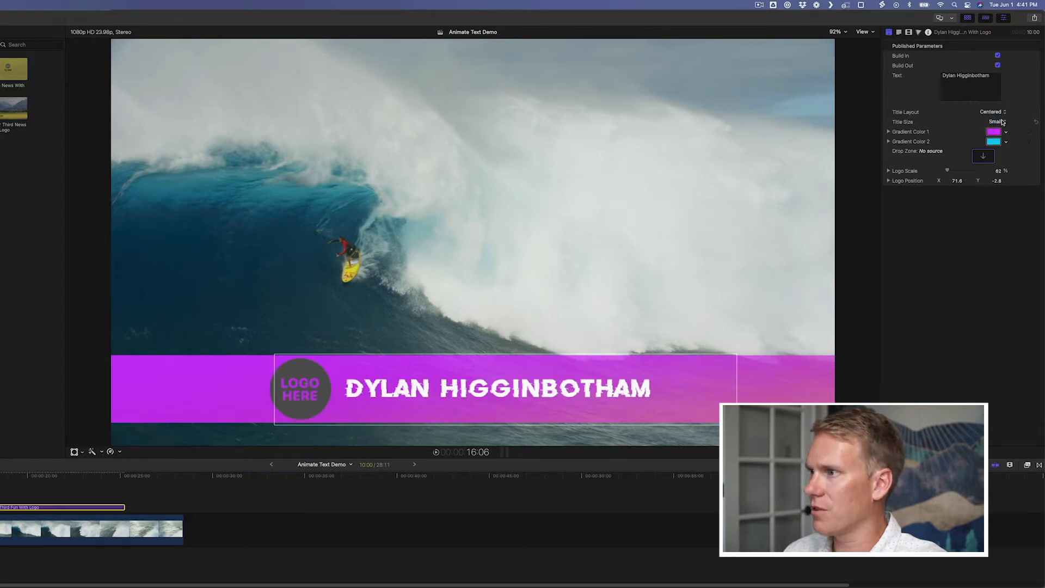
Try the Large title size, then return the lower third to Medium
click(996, 122)
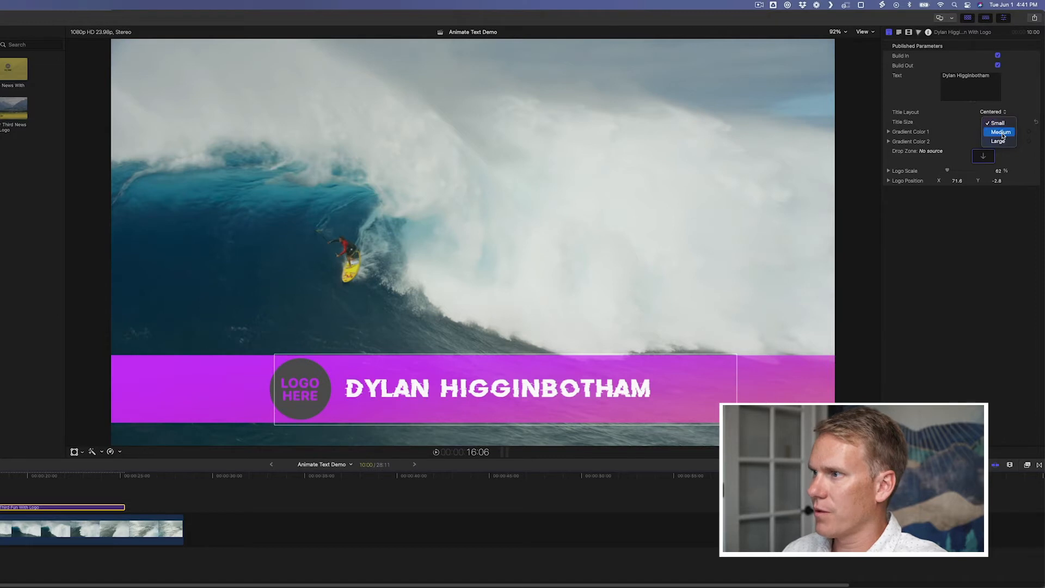
click(999, 132)
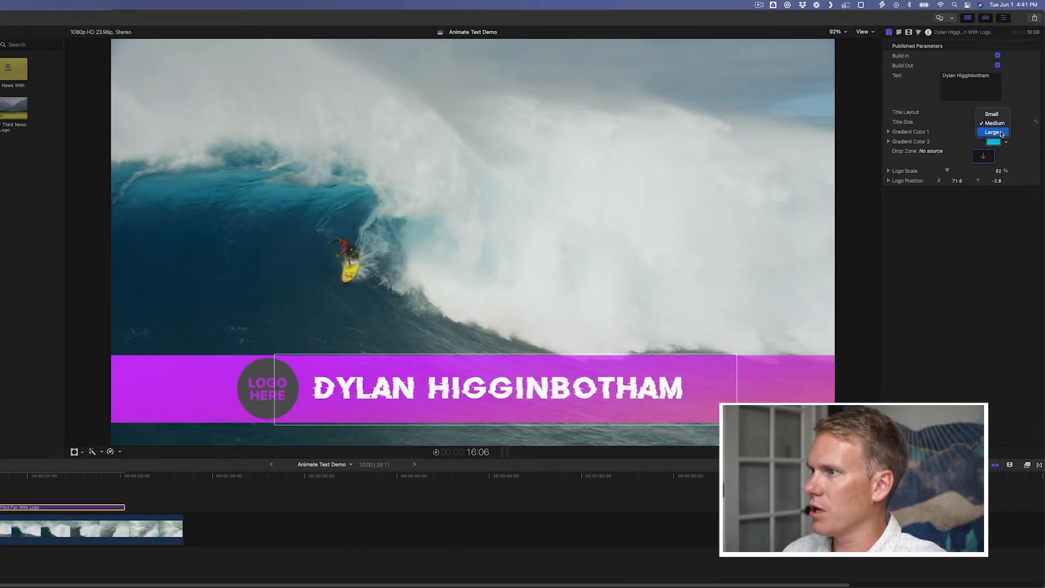
click(992, 132)
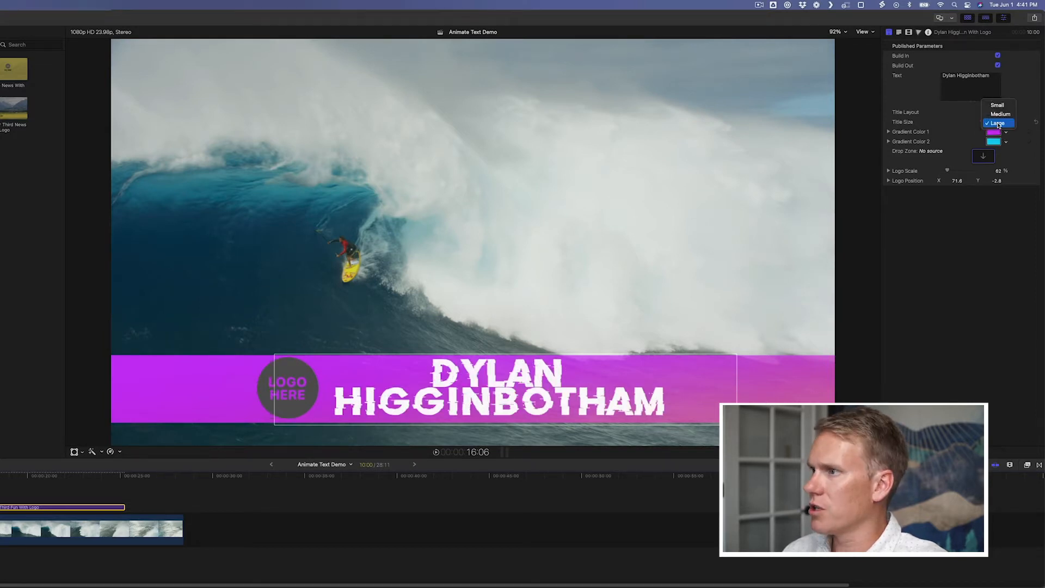
click(1000, 114)
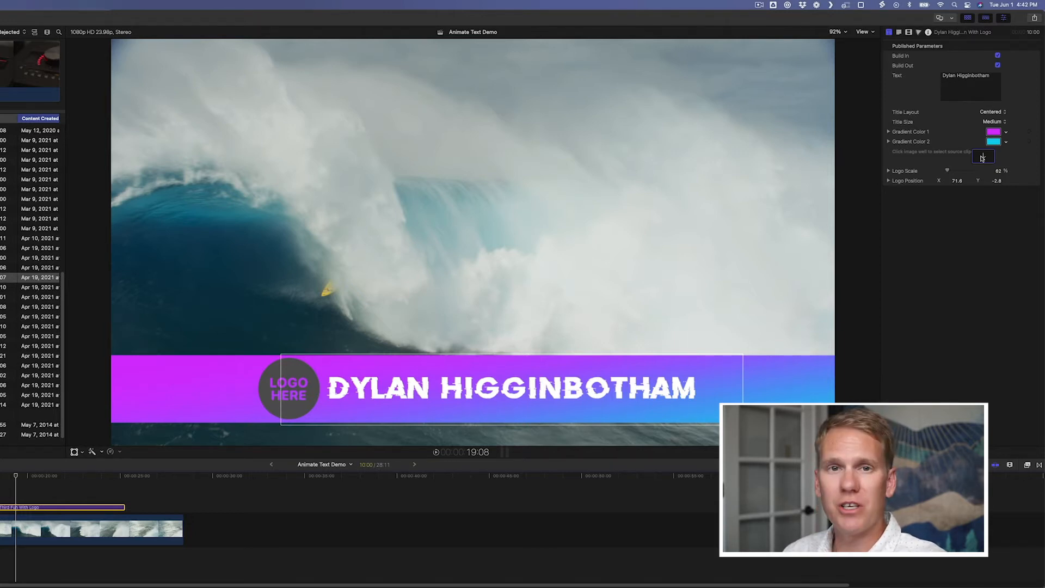
click(982, 157)
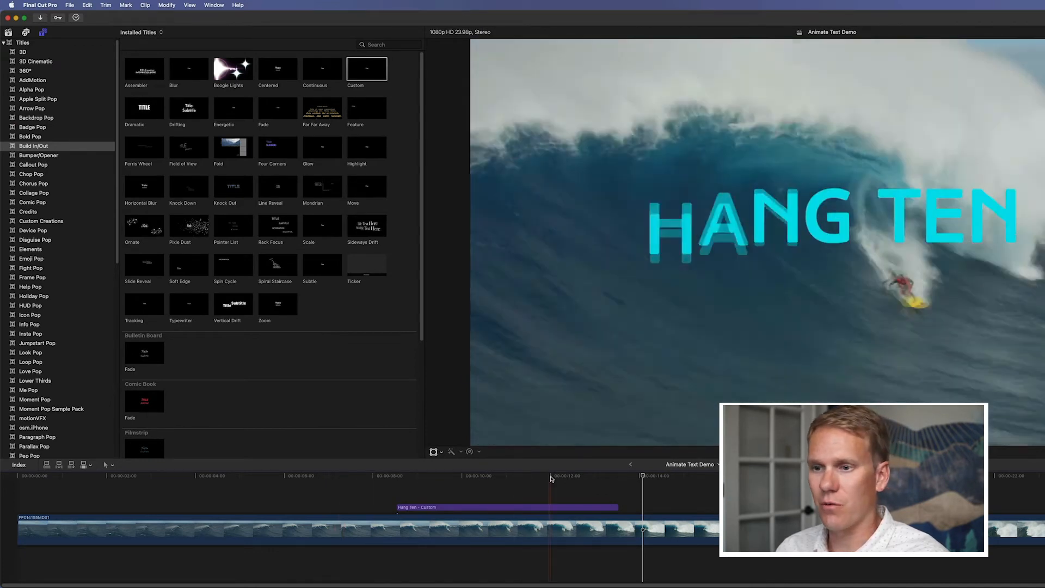
Place a Custom Build In/Out title over the surf footage later in the timeline
click(33, 146)
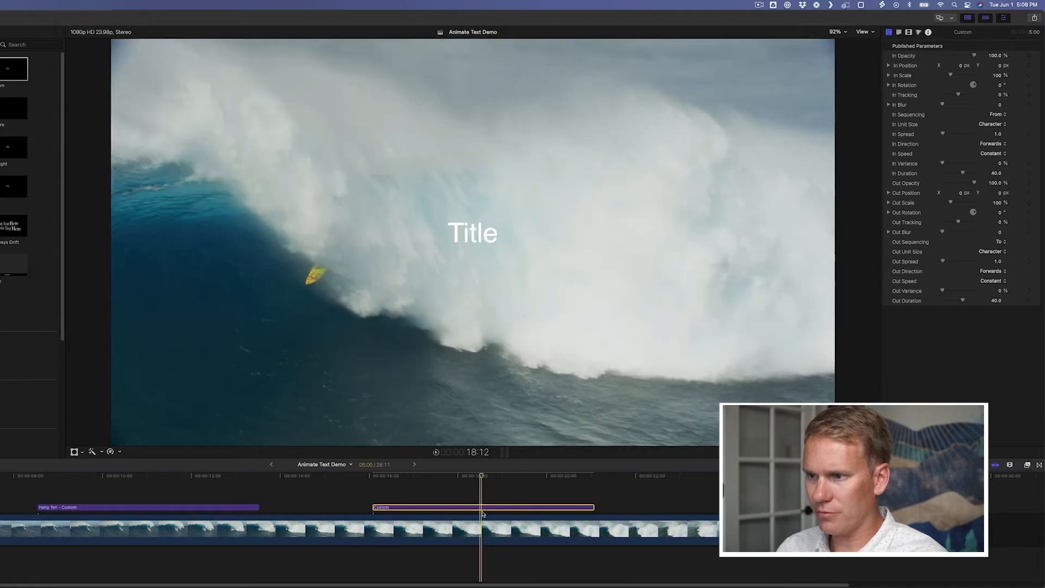
Make the title read HANG TEN in High Tide Bold at size 222 with a cyan face colour
click(466, 234)
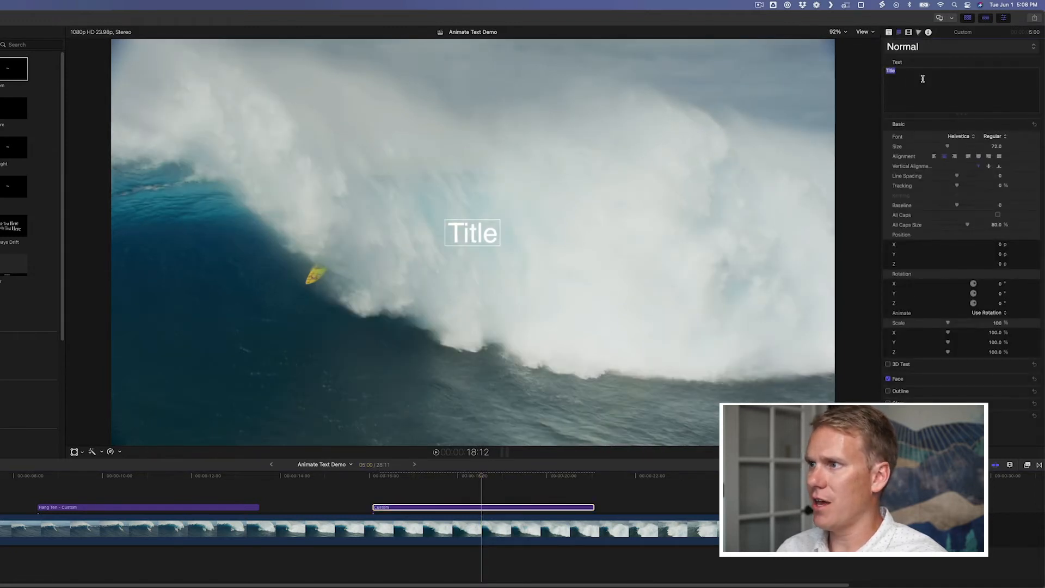
text(Hang Ten)
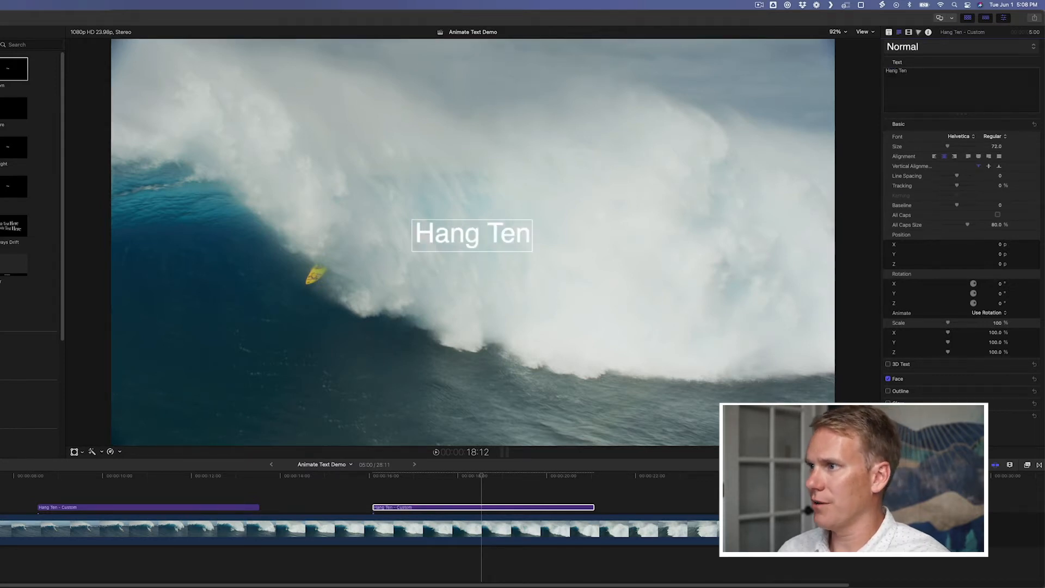
click(959, 136)
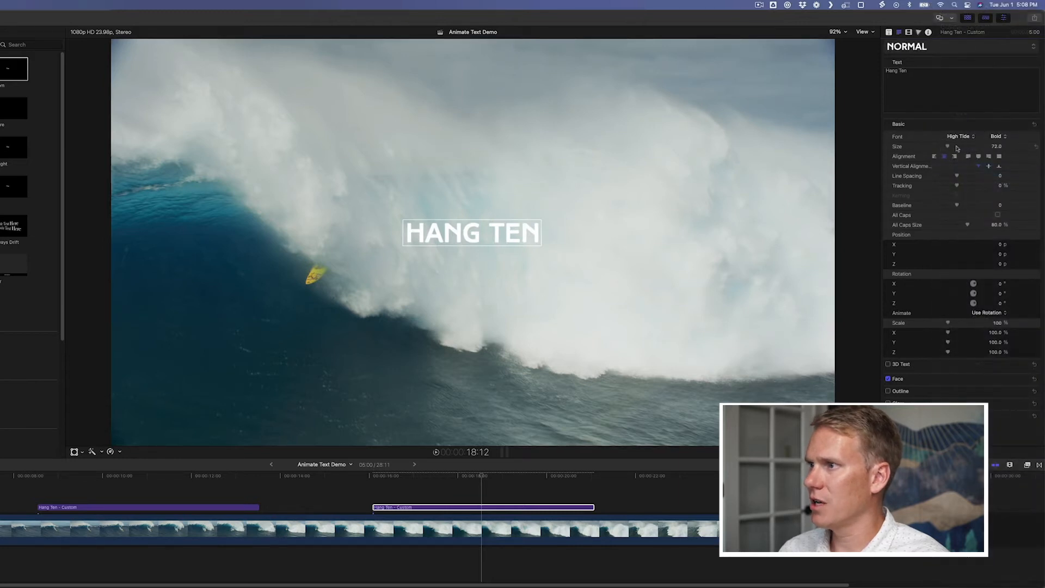
drag(946, 146, 962, 146)
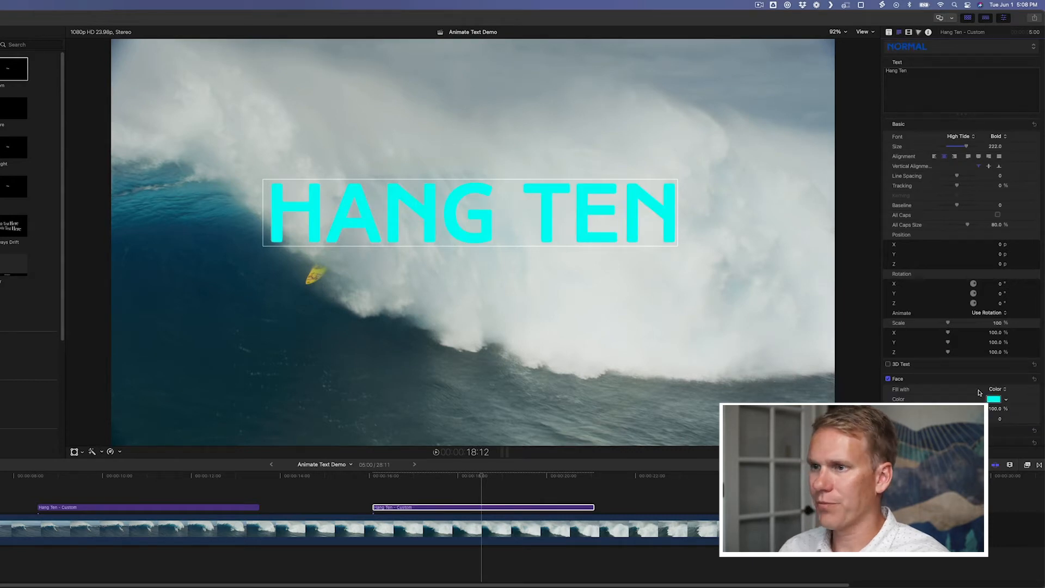
click(355, 494)
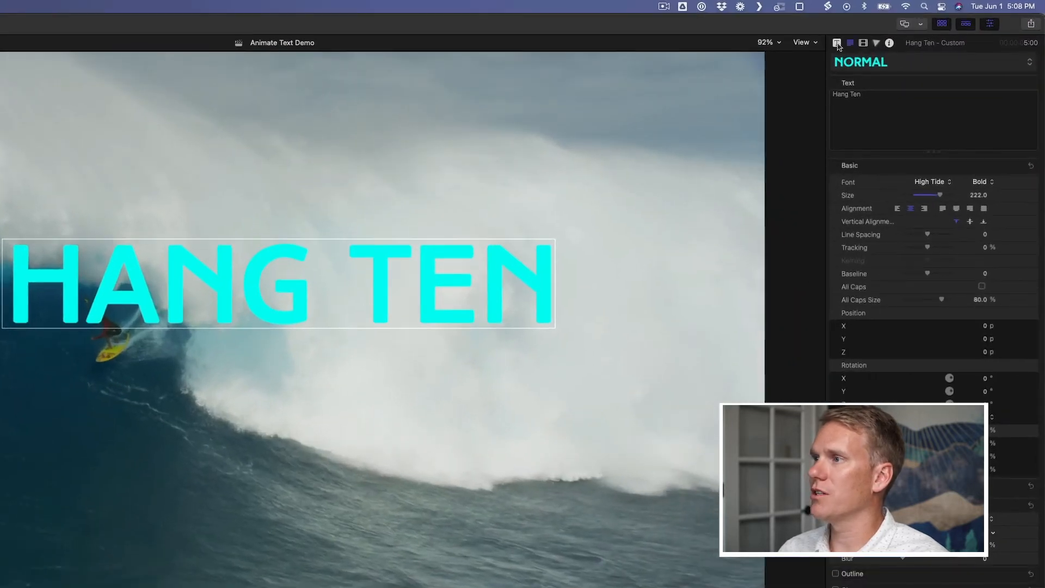
Set the build-in to start at 0 opacity with a -270° Z rotation in Published Parameters
click(836, 42)
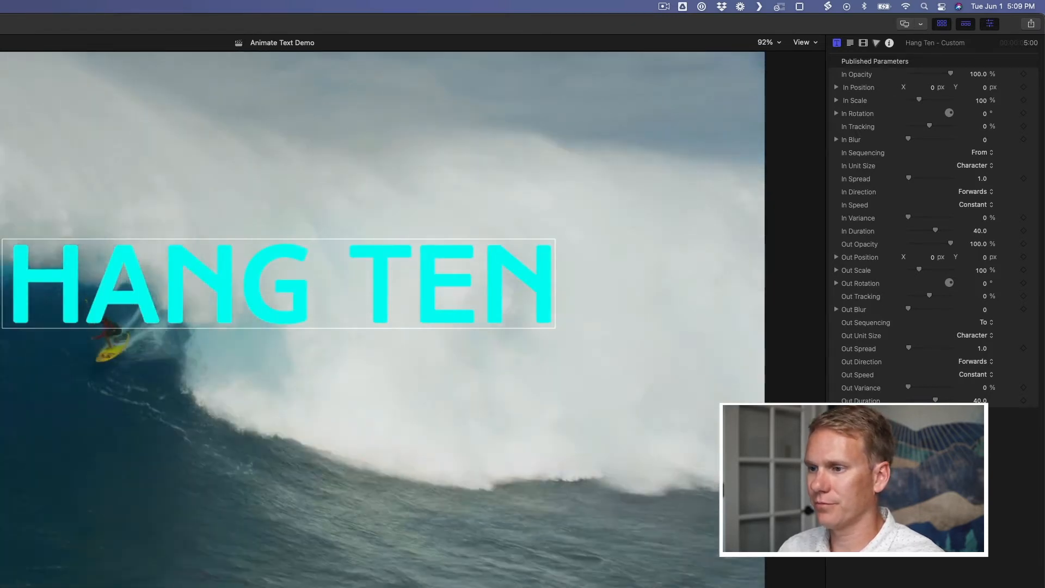
drag(951, 74, 908, 74)
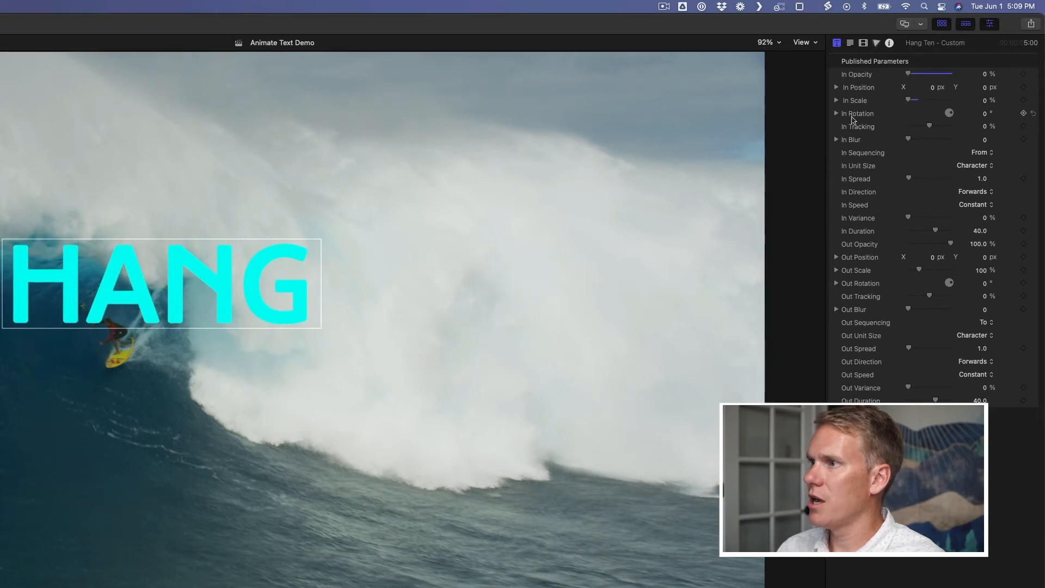
click(836, 113)
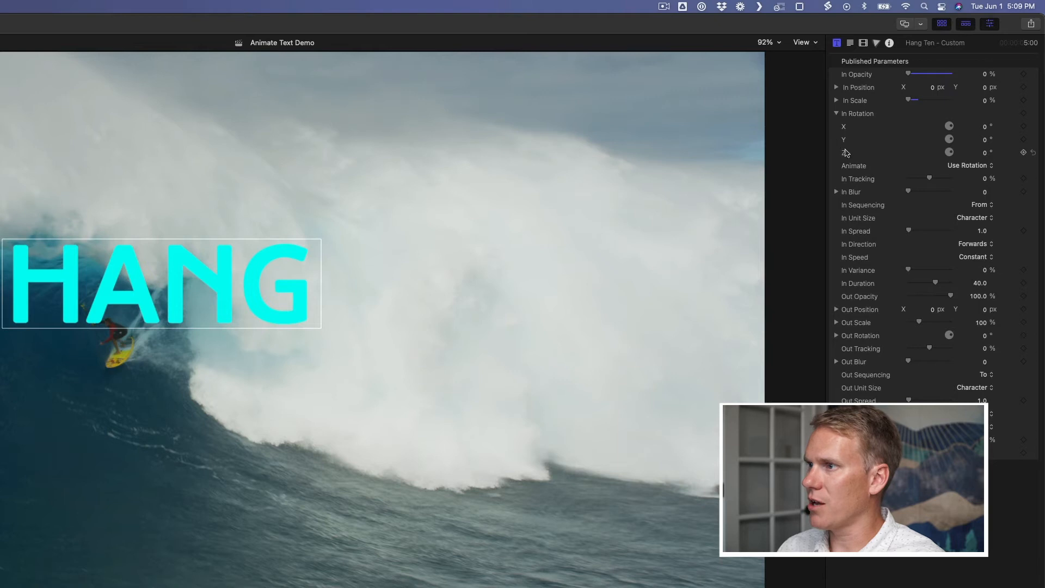
click(983, 152)
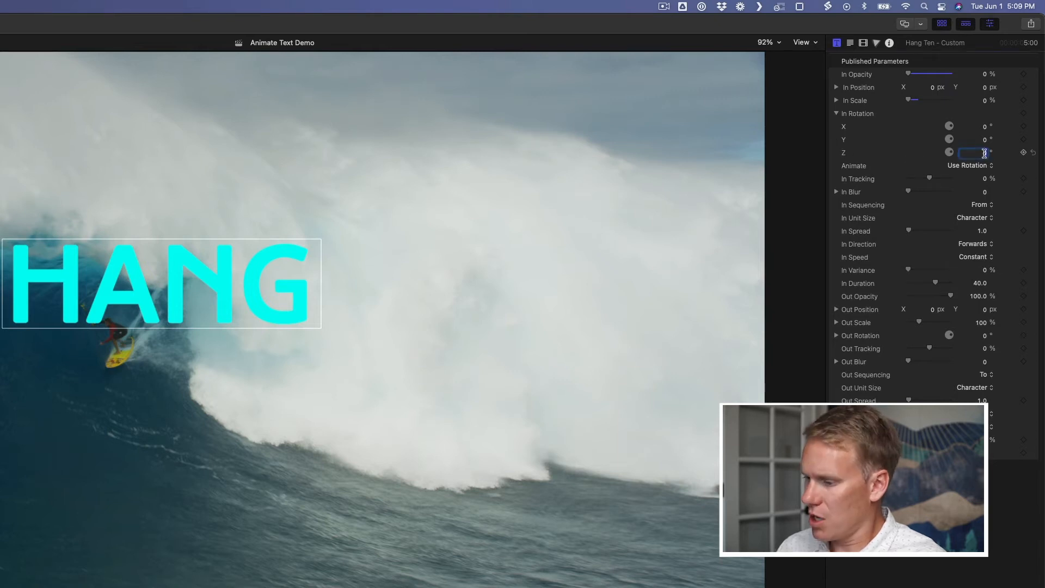
text(-270.0)
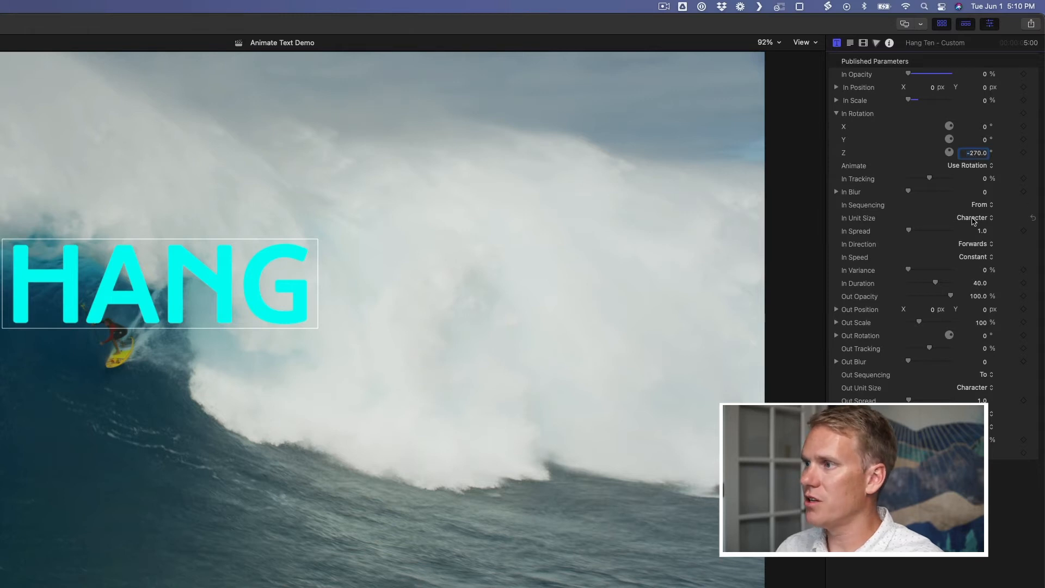
Keep In Unit Size on Character, choose Ease Both speed and lengthen In Duration to 60
click(971, 218)
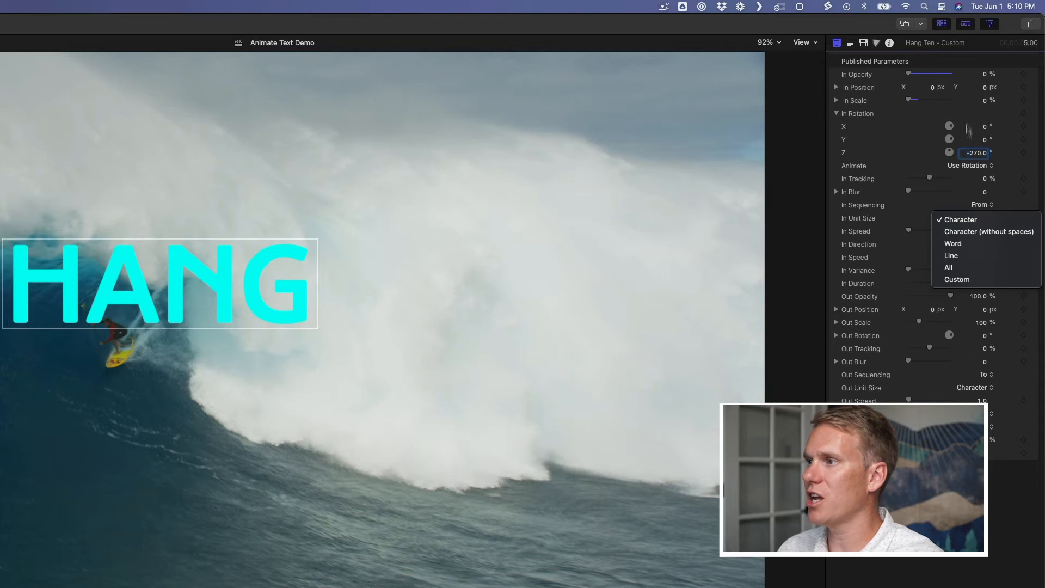
mouse_move(976, 220)
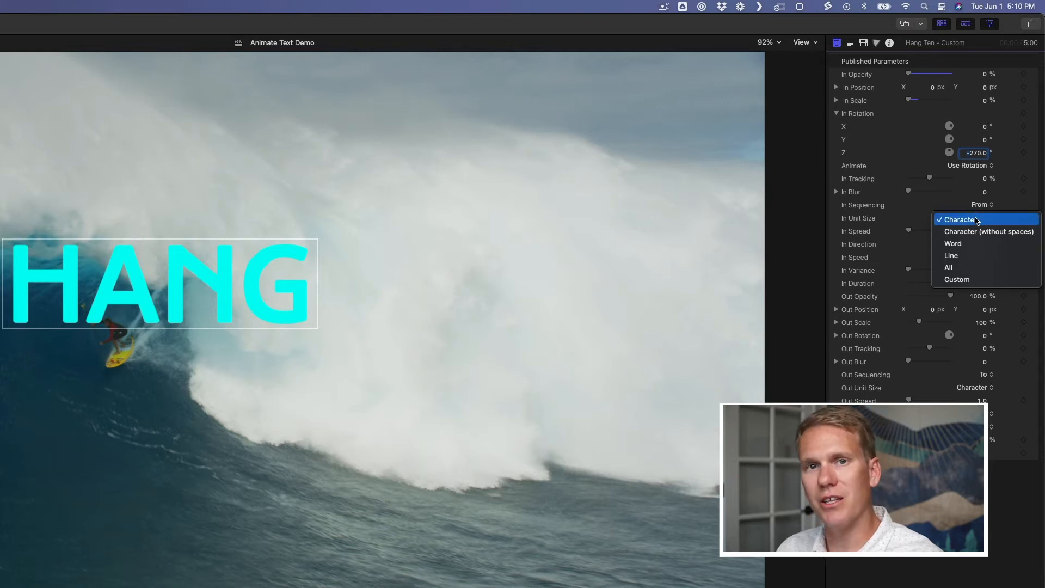
mouse_move(952, 244)
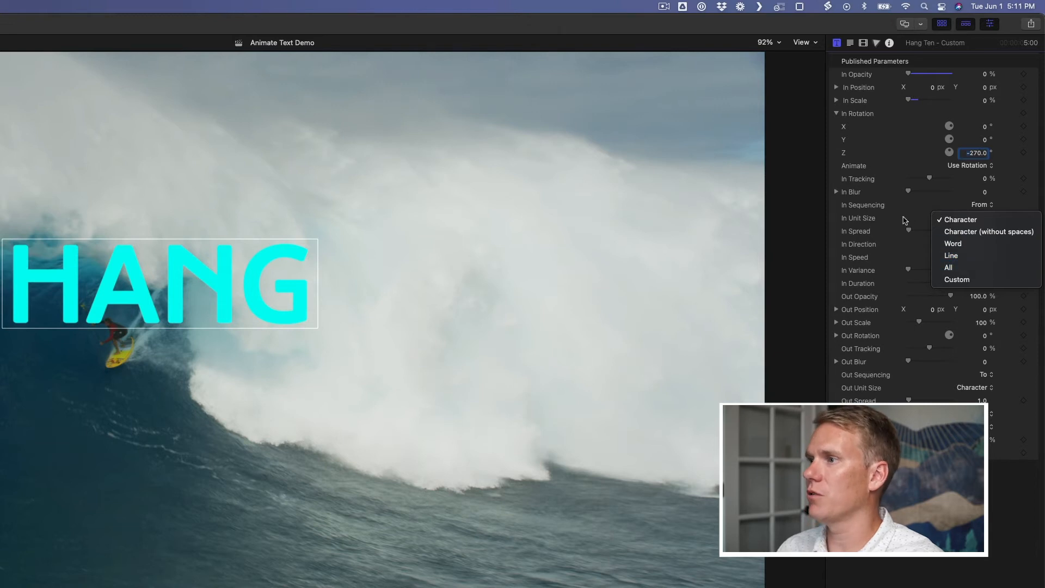
click(961, 220)
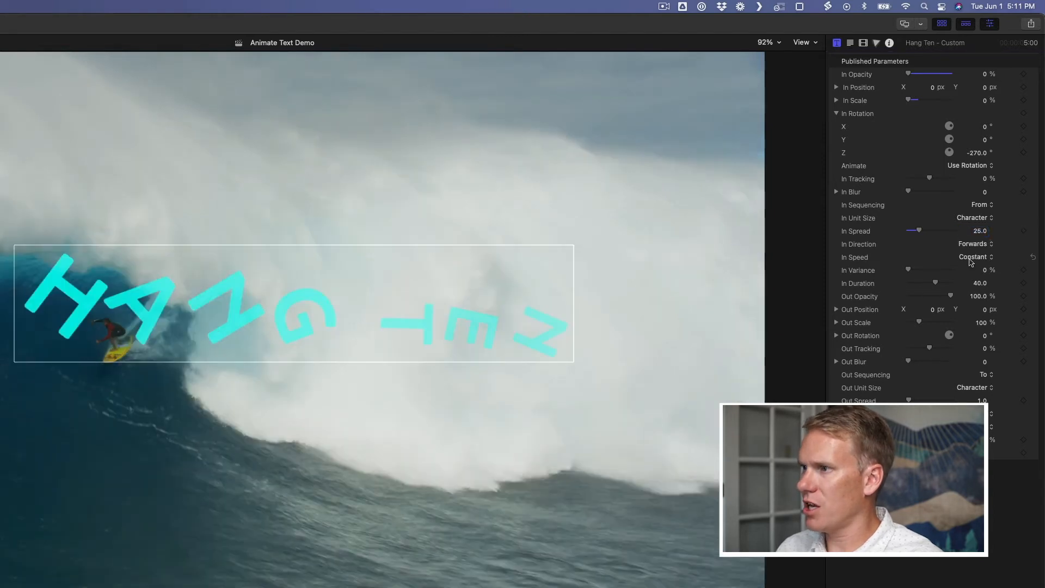
click(974, 257)
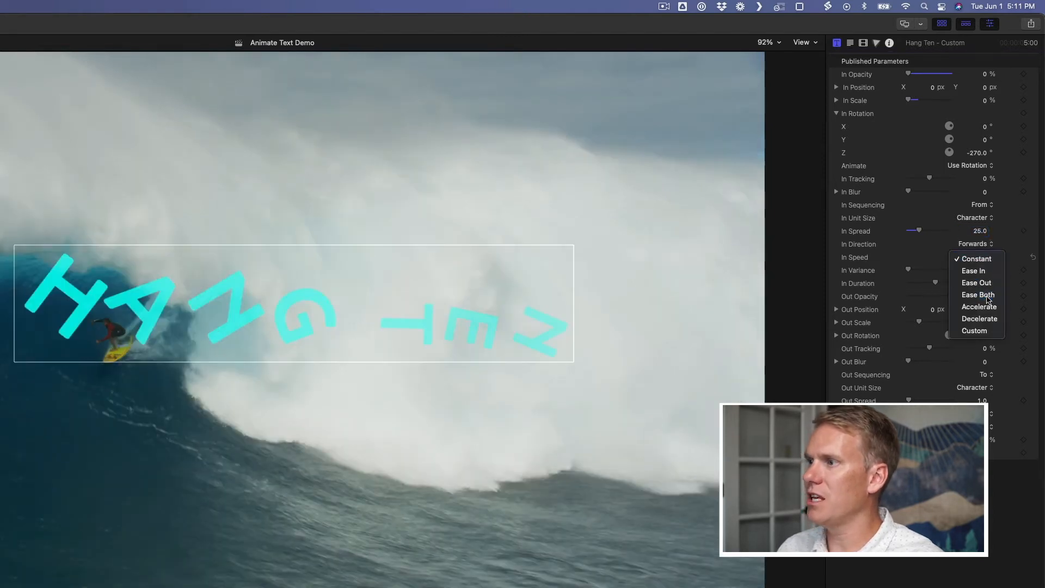
click(978, 294)
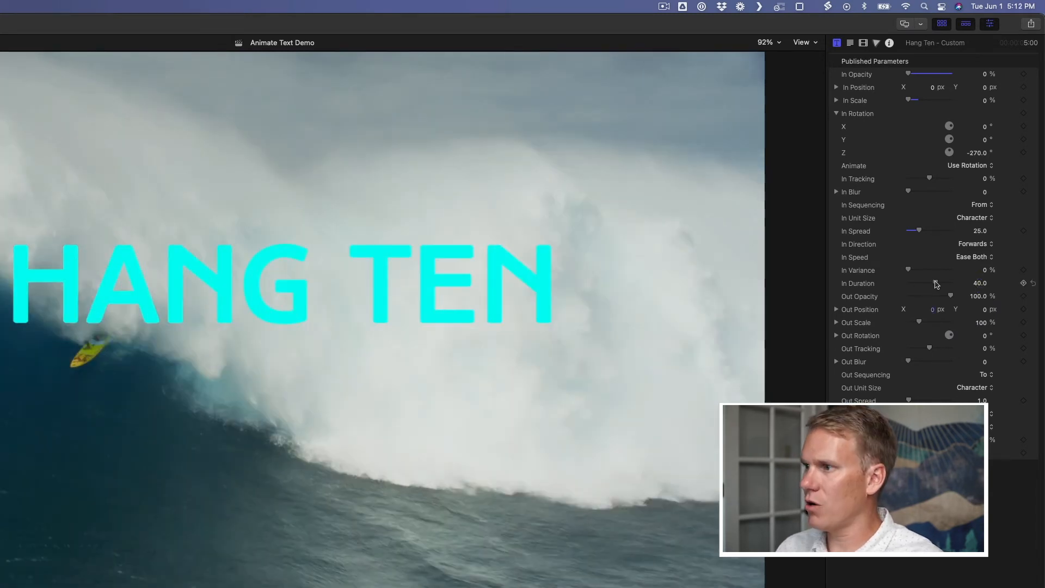
drag(931, 283, 950, 283)
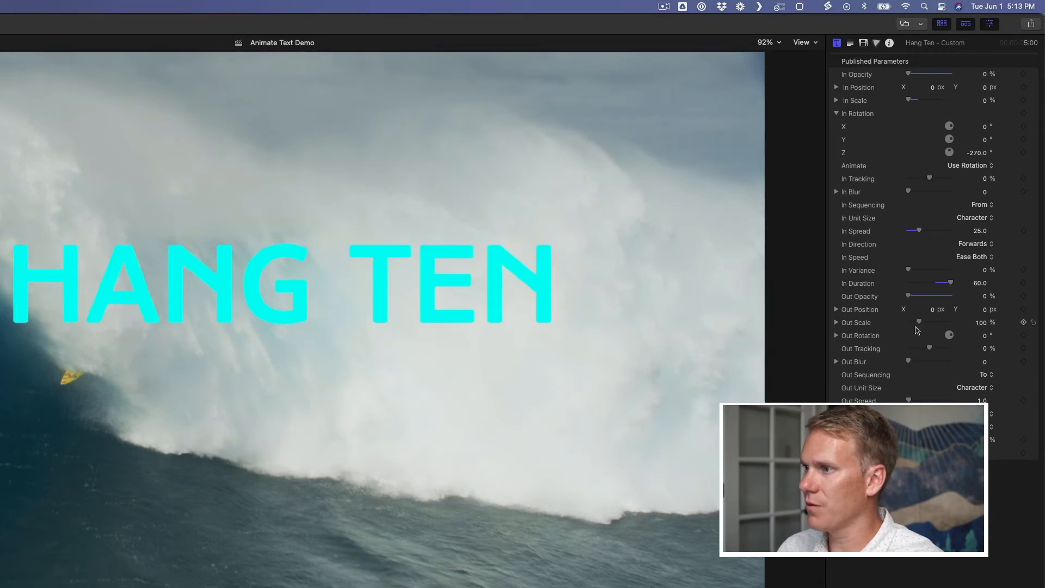
Set Out Scale to 0, Out Speed to Ease Both and adjust the Out Duration
drag(940, 323, 919, 323)
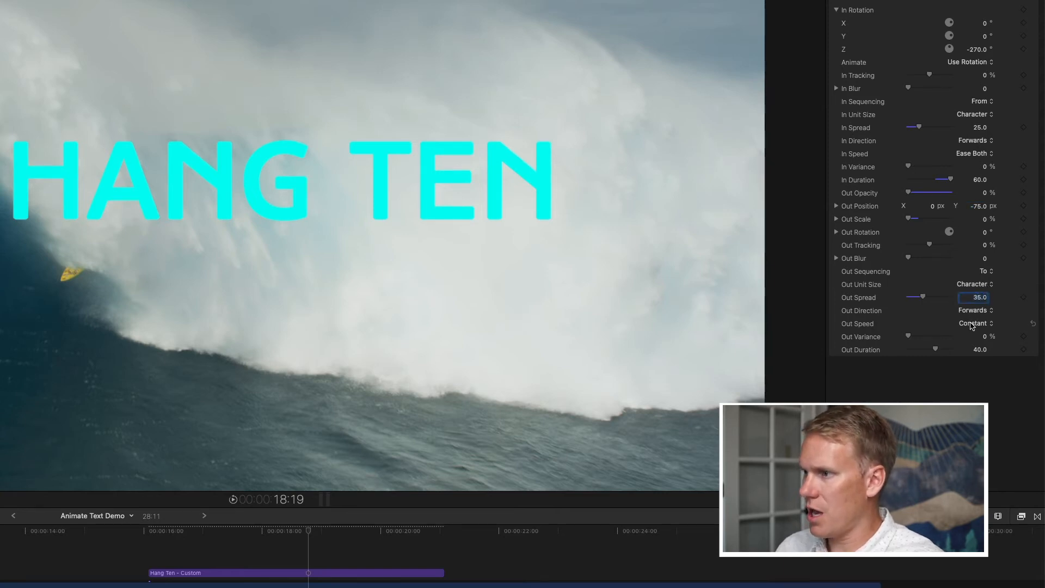
click(972, 324)
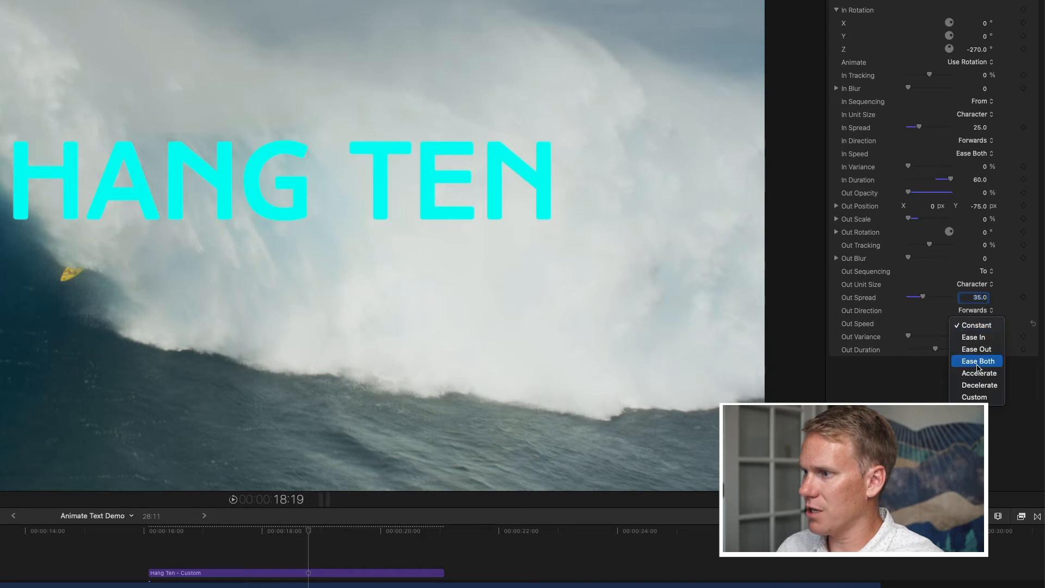
click(978, 360)
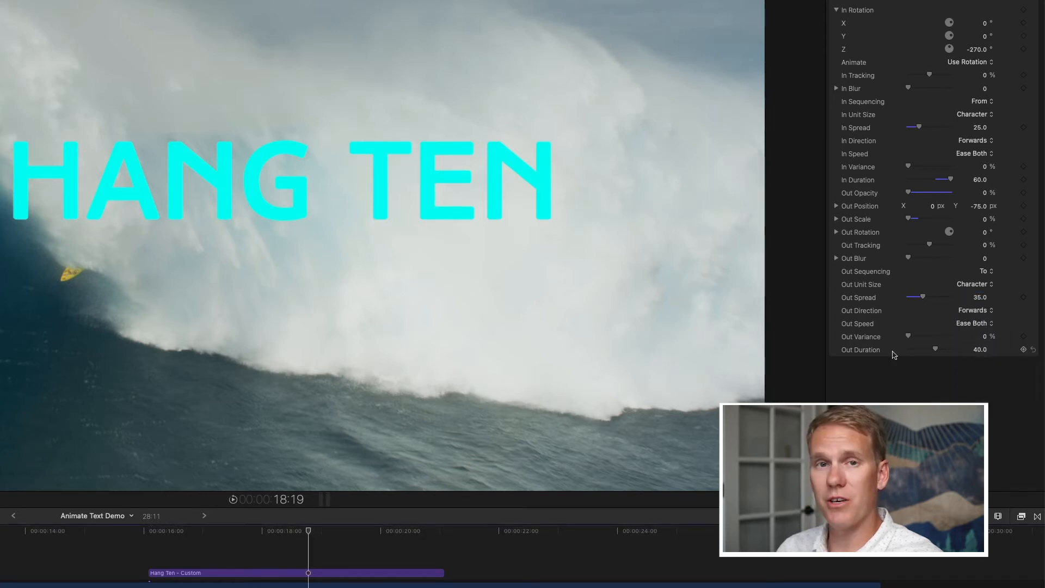
drag(934, 350, 943, 350)
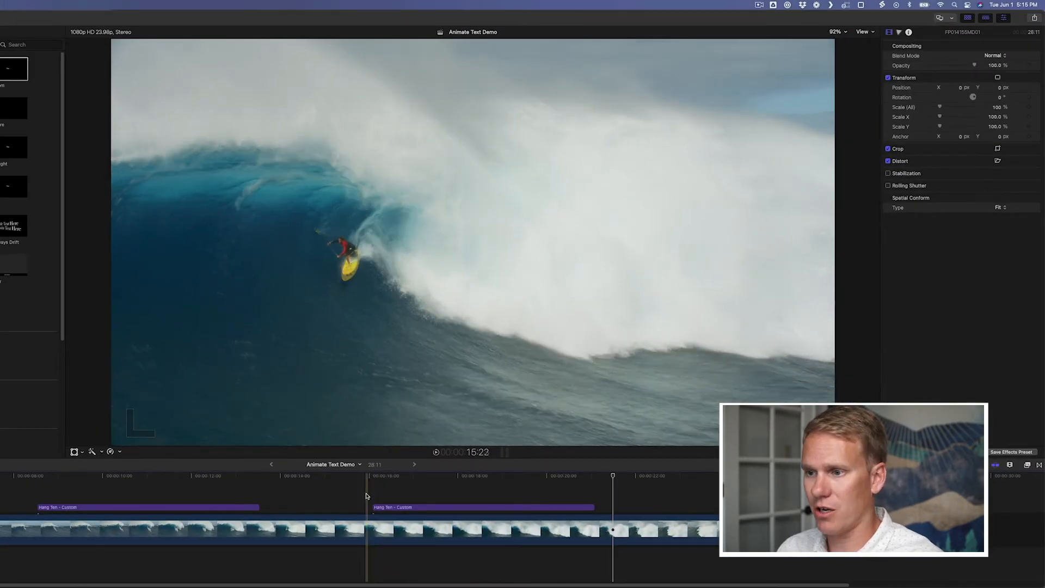
Name the new compound clip Surfer Prest in the First 23 event and confirm
click(479, 508)
text(S)
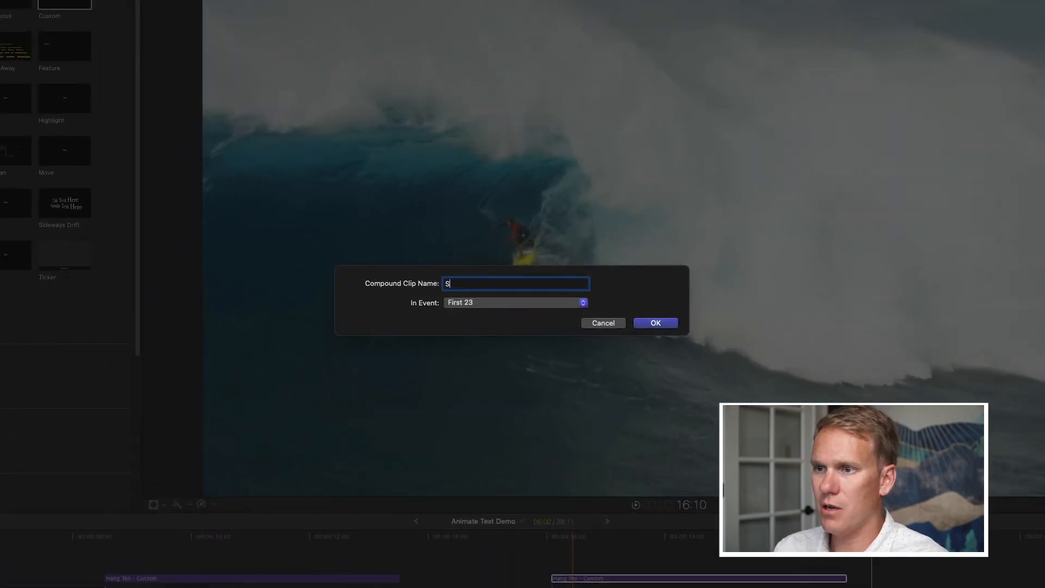
text(urfer Pres)
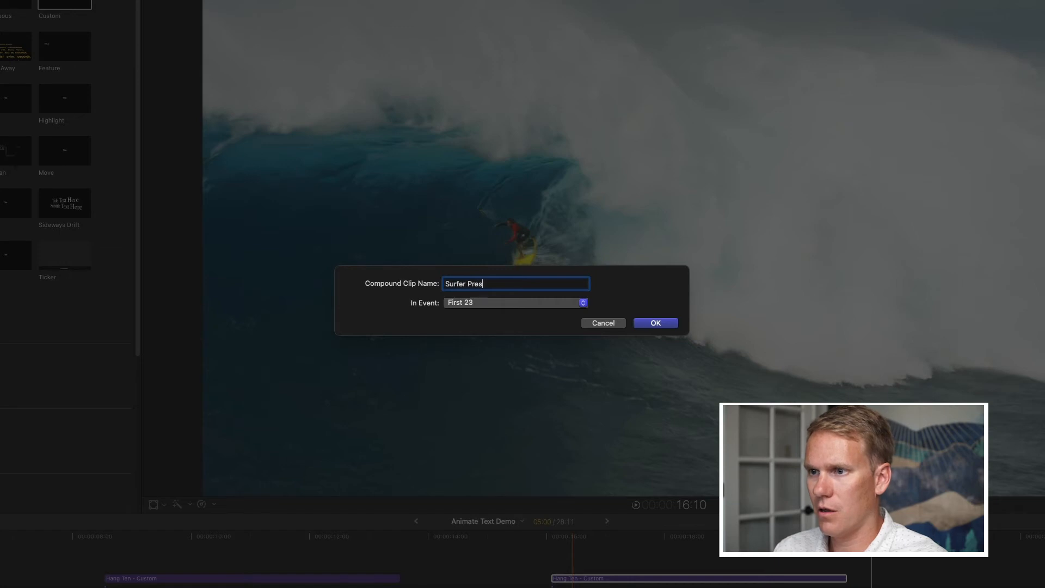
text(t)
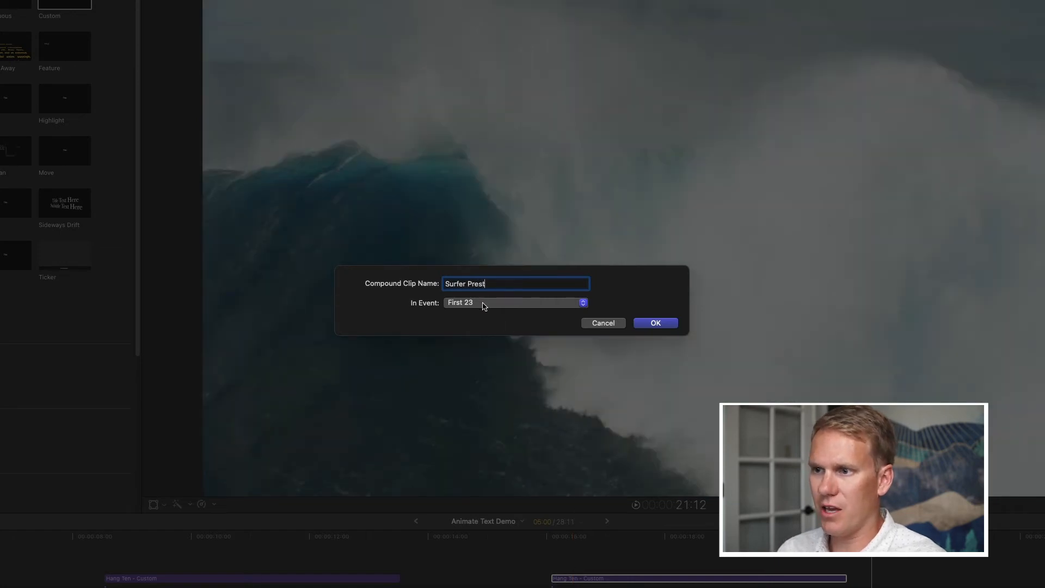
click(655, 322)
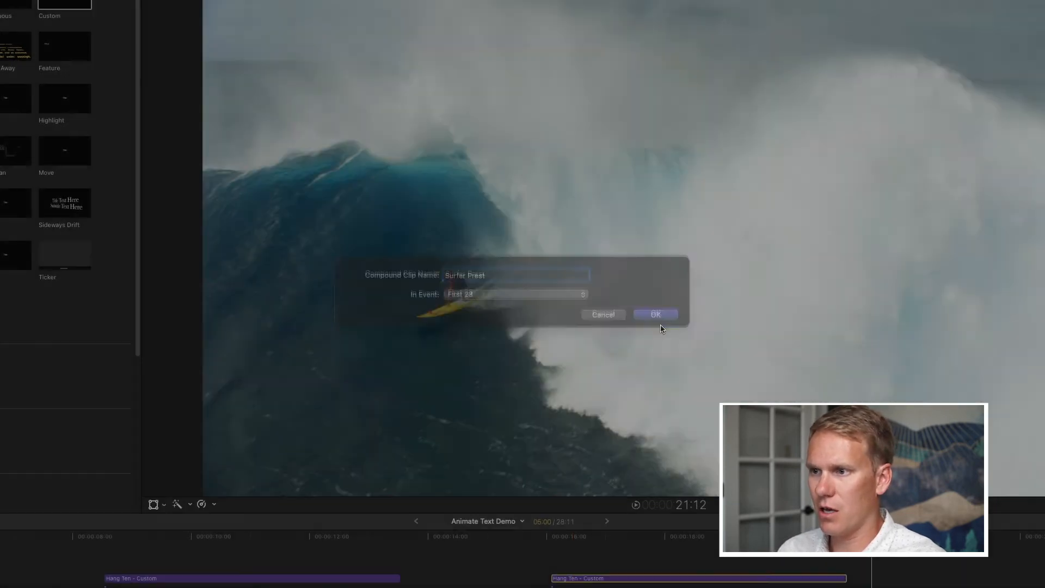
click(656, 313)
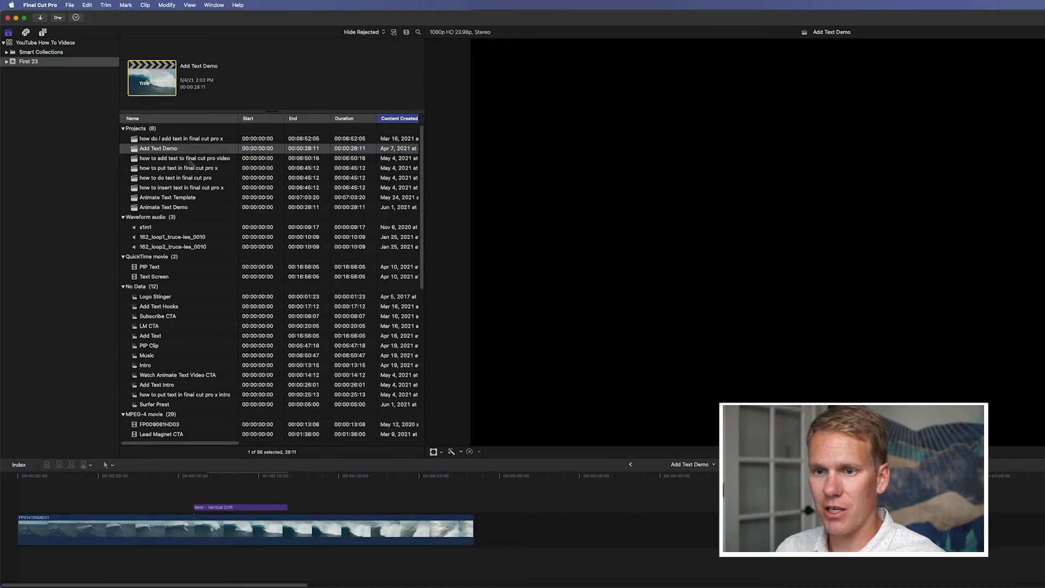
Locate and select the Surfer Prest compound clip in the Libraries browser list
scroll(down, 3)
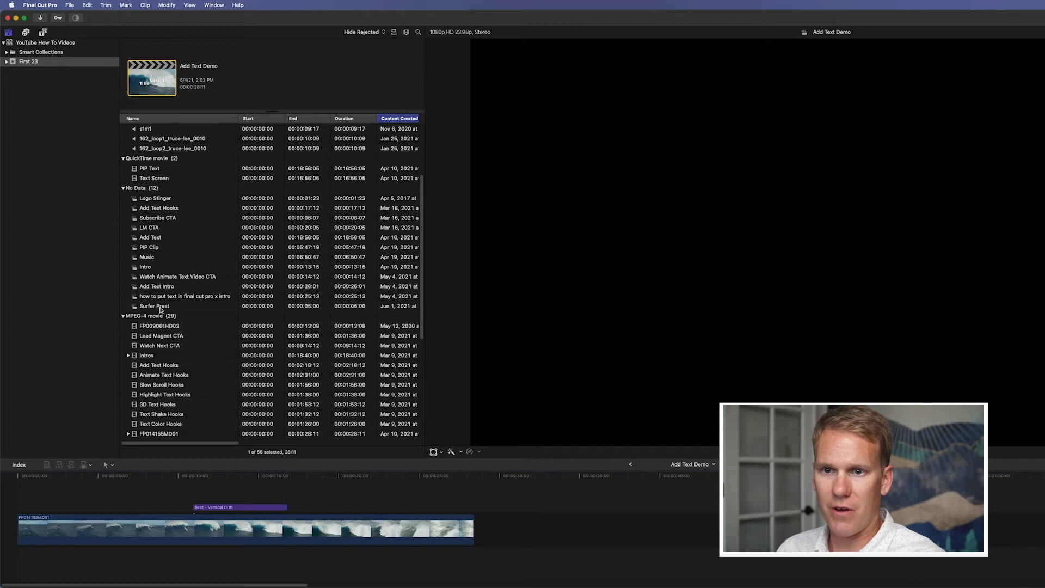
click(155, 306)
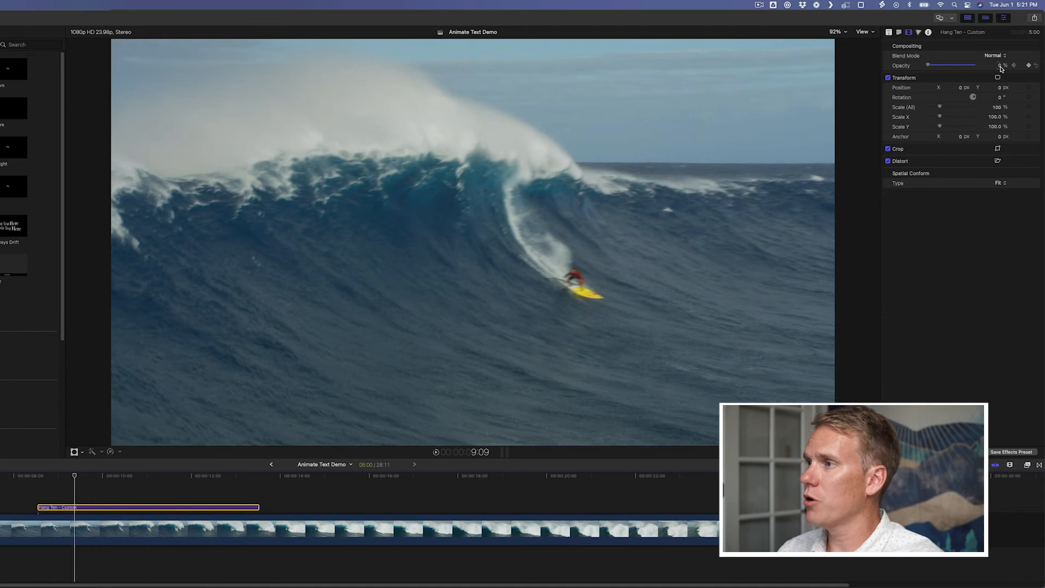
Add an Opacity keyframe for the Hang Ten title in the Video Inspector
click(997, 65)
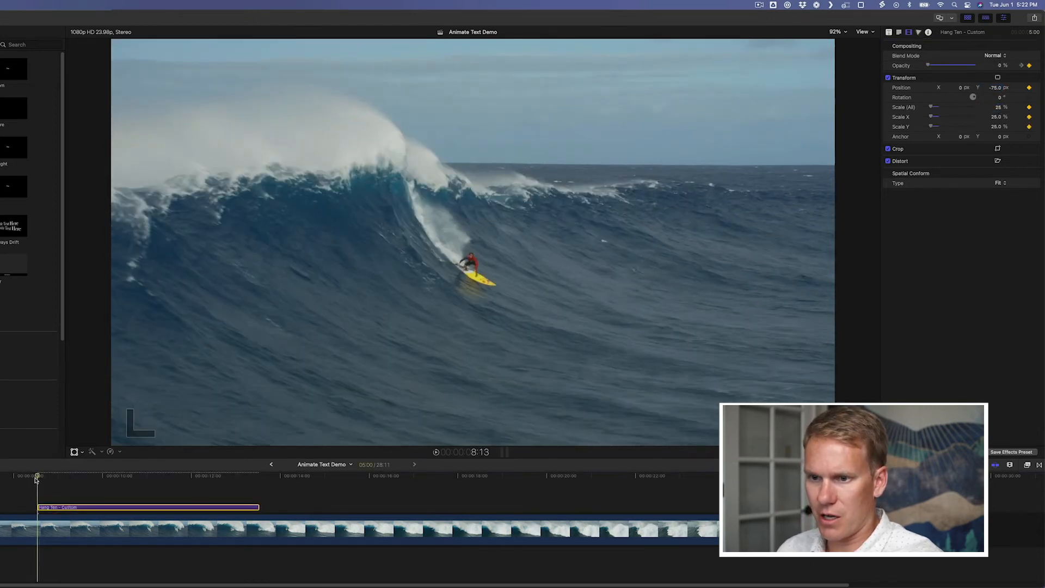
mouse_move(981, 127)
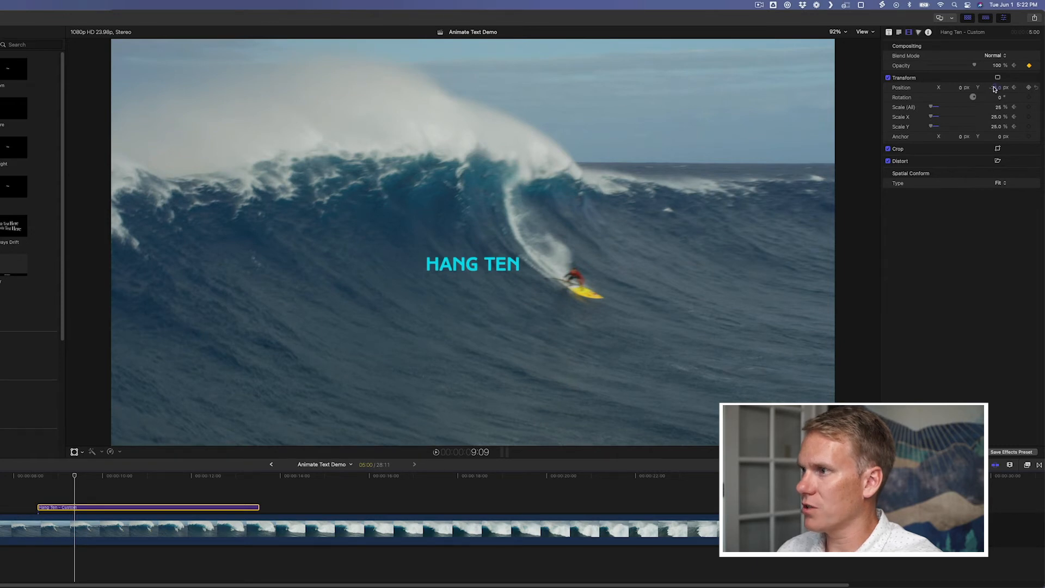
Add a Position keyframe, then move the playhead back near the title's start
click(995, 87)
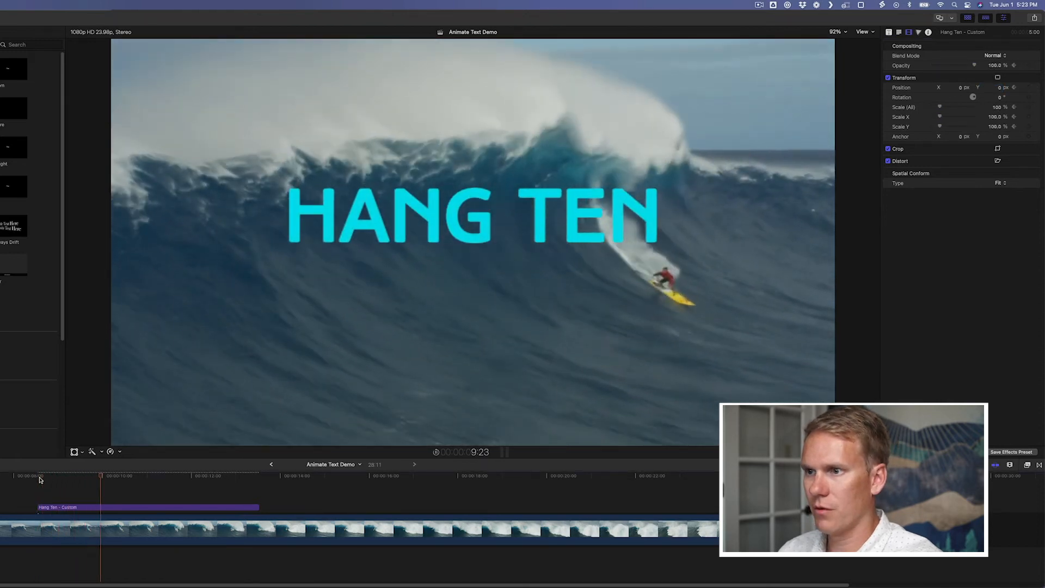
click(150, 481)
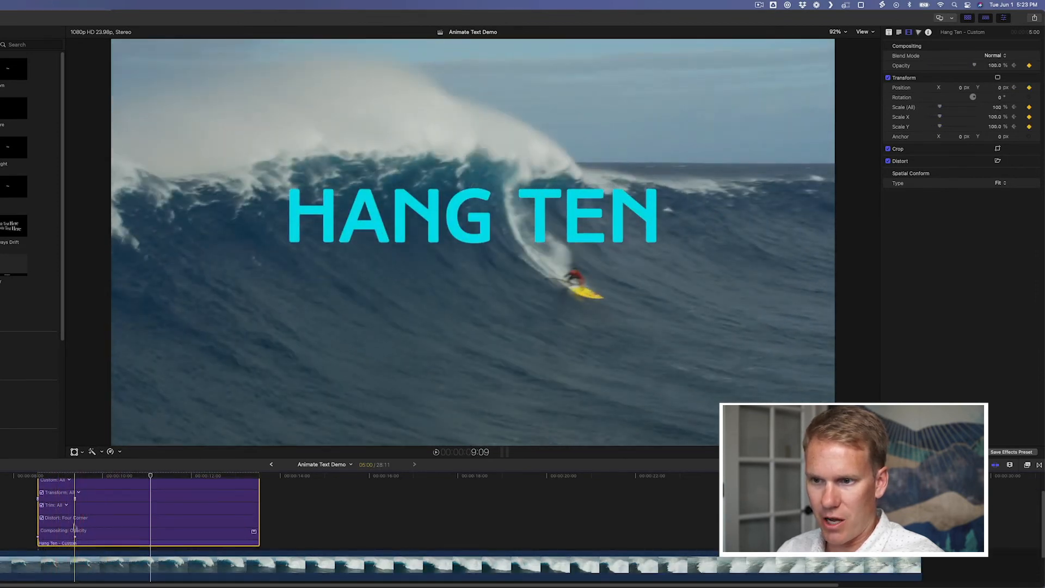
Choose a transform parameter from the title's Transform: All keyframe pop-up
click(74, 492)
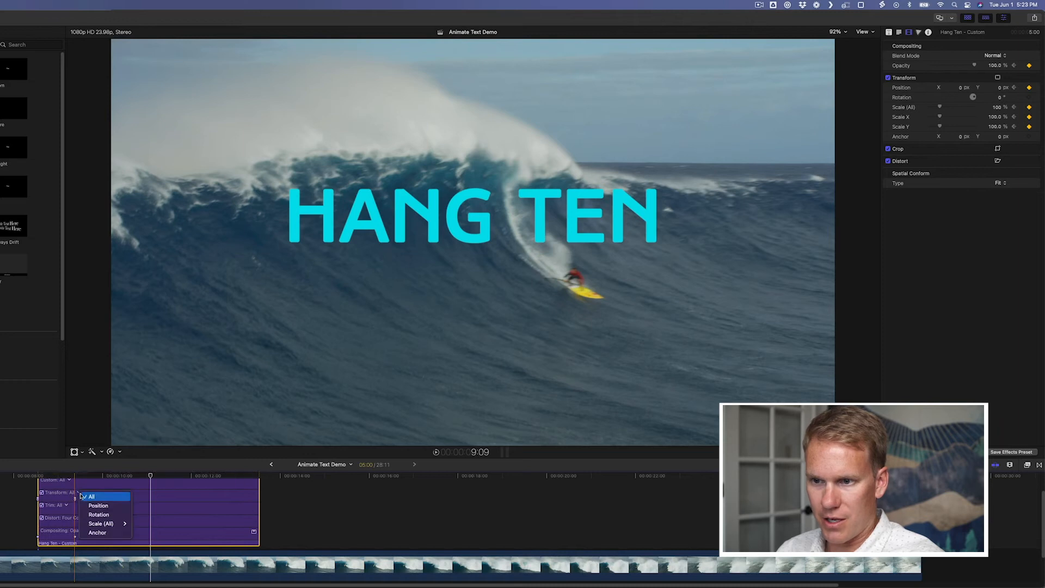
mouse_move(98, 506)
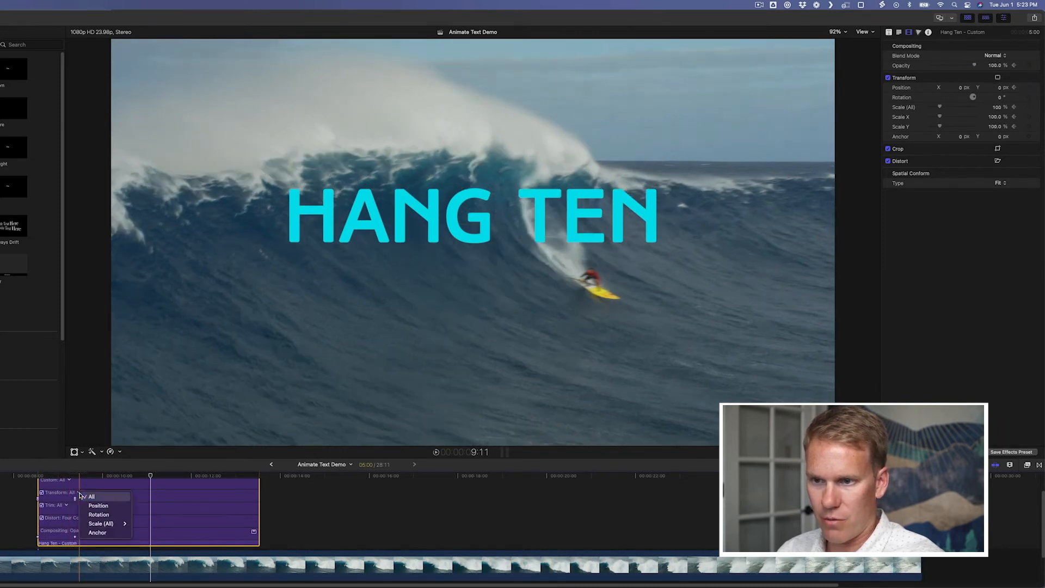
mouse_move(98, 505)
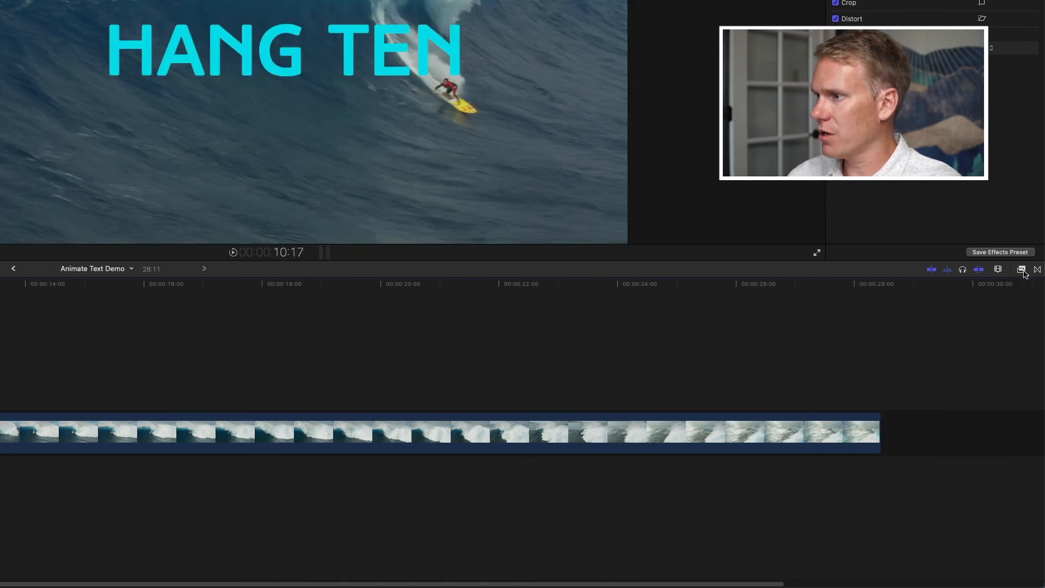
mouse_move(1021, 270)
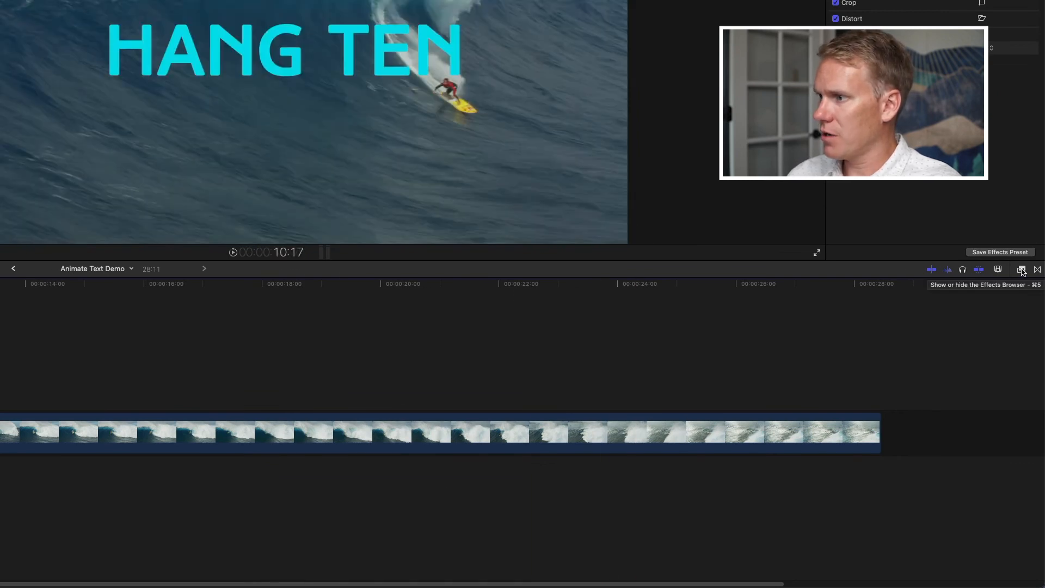
Show the Distortion category in the Effects browser
click(1021, 270)
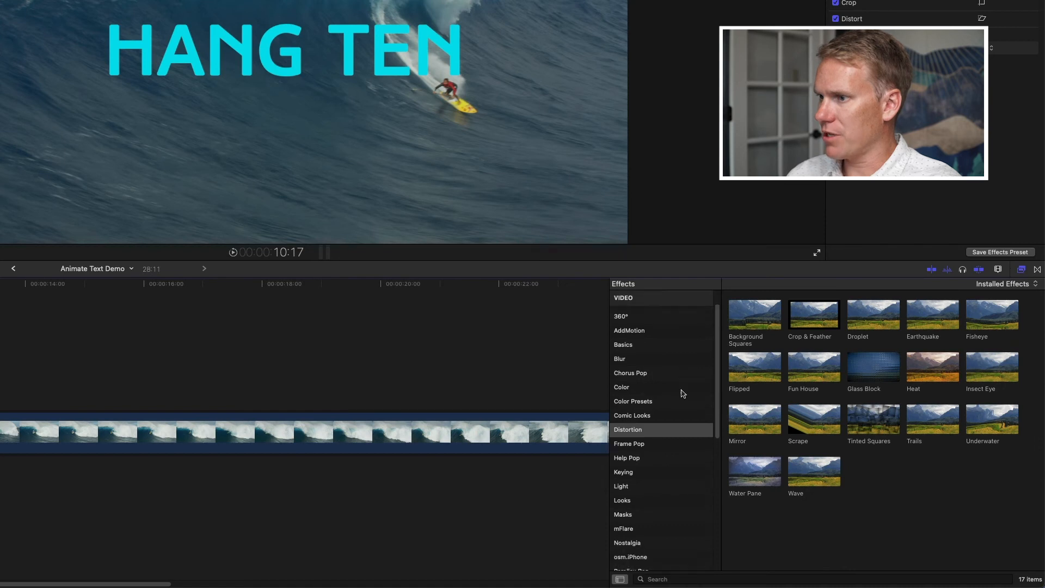
scroll(down, 3)
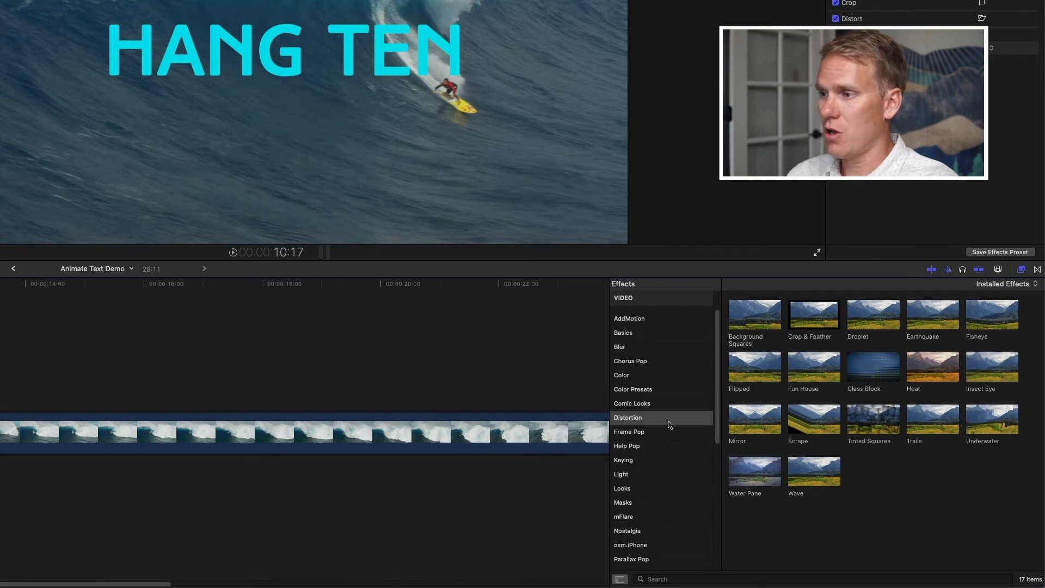
click(628, 418)
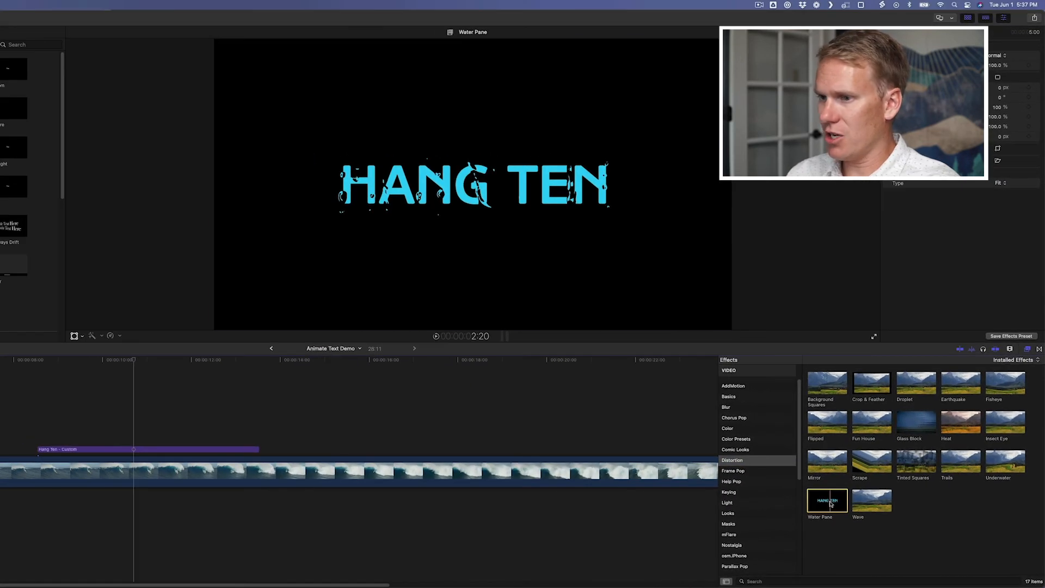
Drop the Water Pane distortion effect onto the Hang Ten title clip
drag(828, 501, 150, 449)
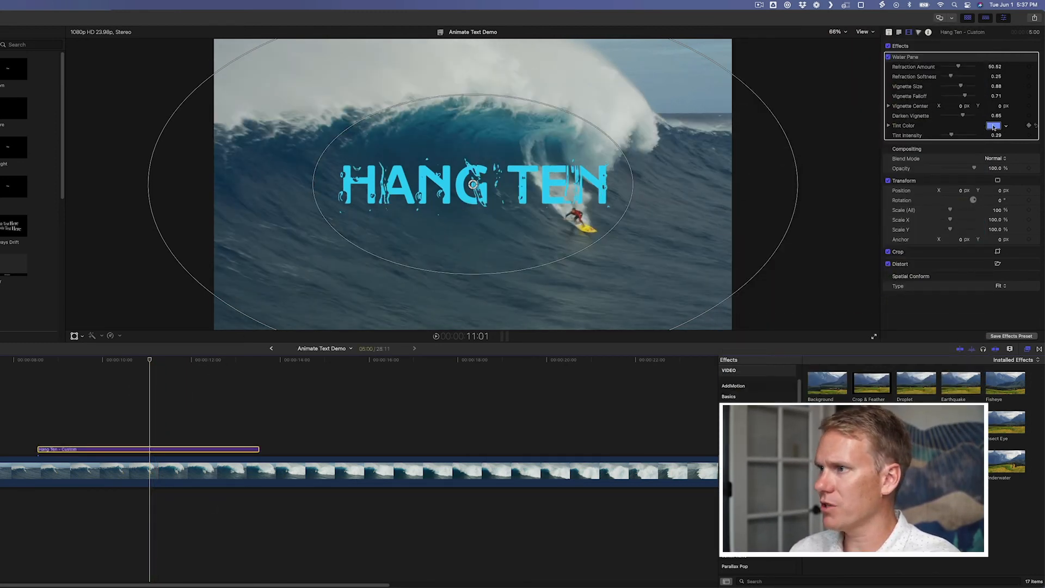
Choose a teal tint for Water Pane, with vignette size 1.31 and falloff 0.39
click(993, 126)
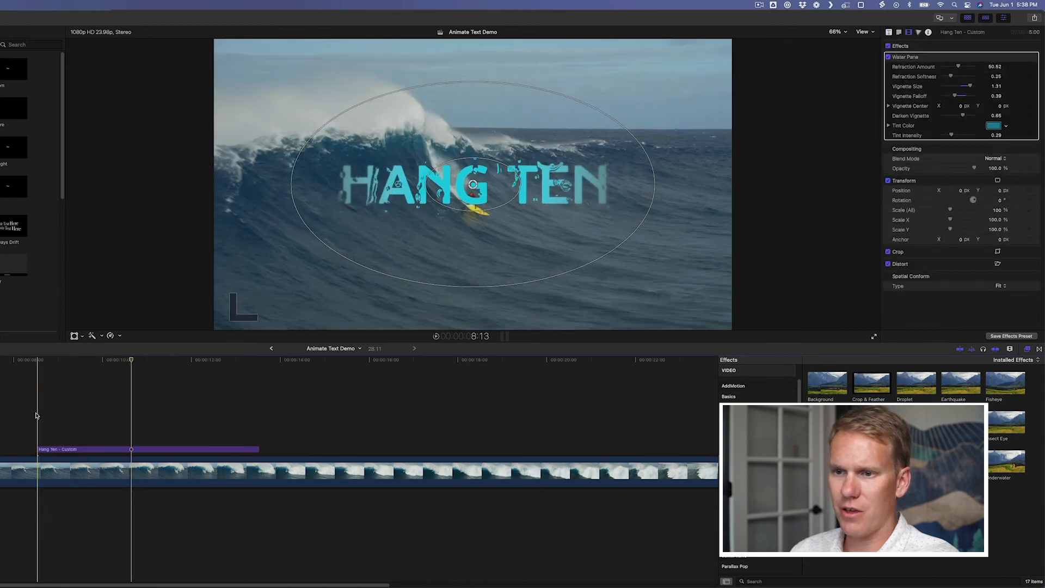
Move the playhead back to the start of the Hang Ten title
click(54, 449)
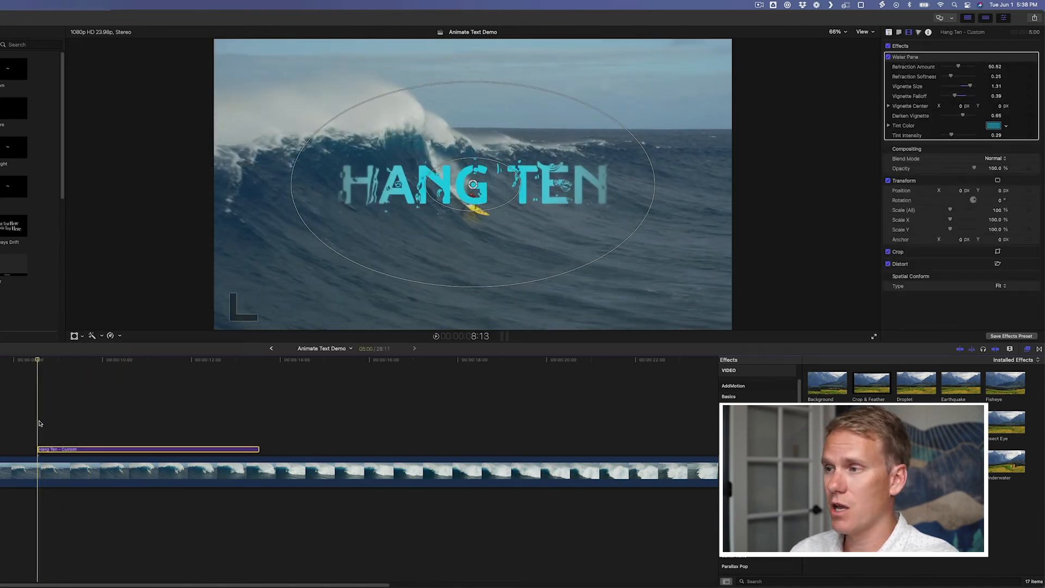
mouse_move(771, 213)
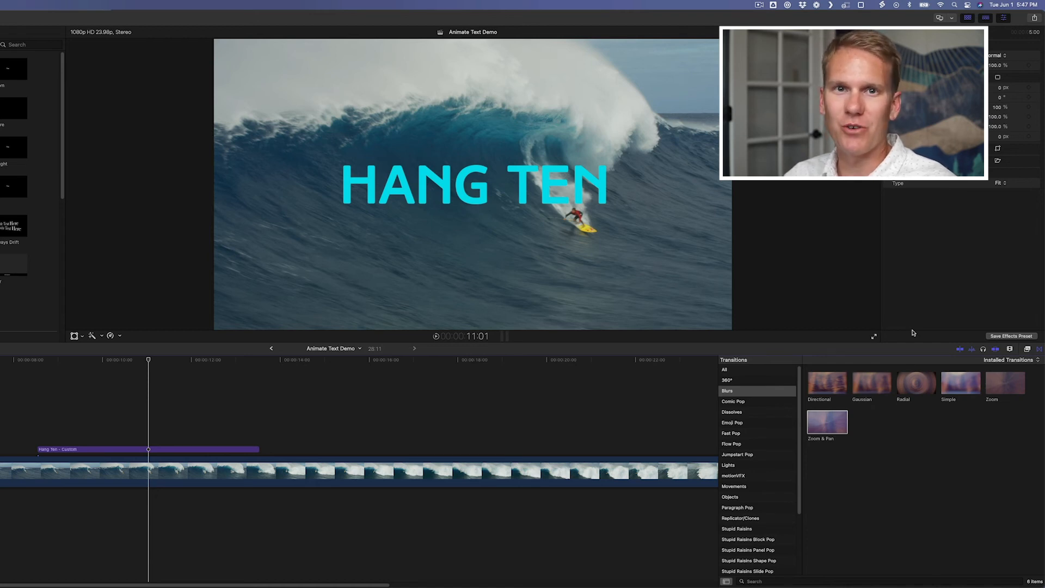
Show the Wipes transitions and target the HANG TEN title clip for one
click(732, 559)
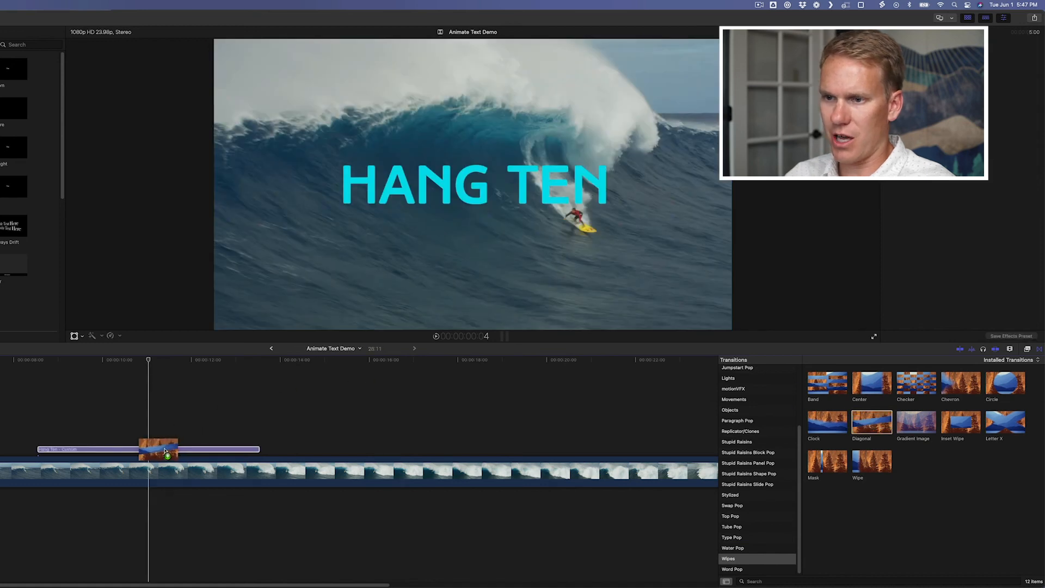
click(158, 451)
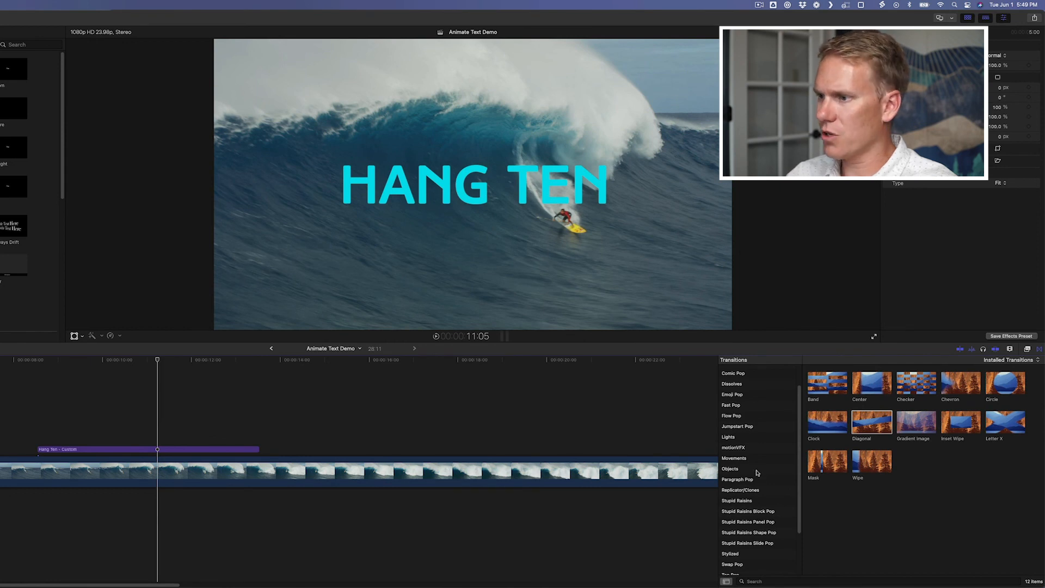
Add the Ripple transition to both the start and end of the HANG TEN title
click(734, 458)
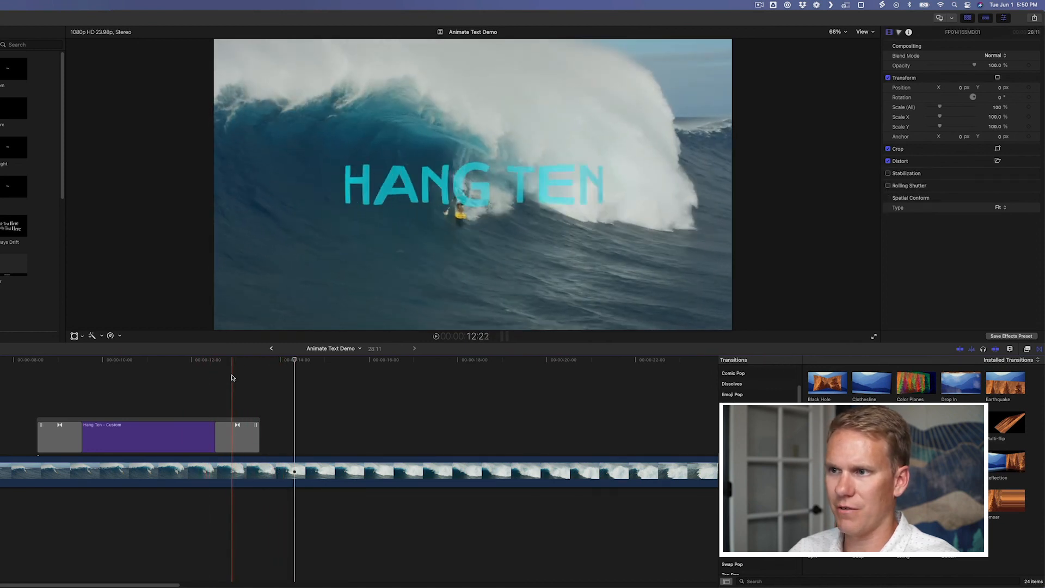
Select the title's ending Ripple transition to show its Center, Amplitude 1.0 and Ripple 0.14 settings
click(237, 442)
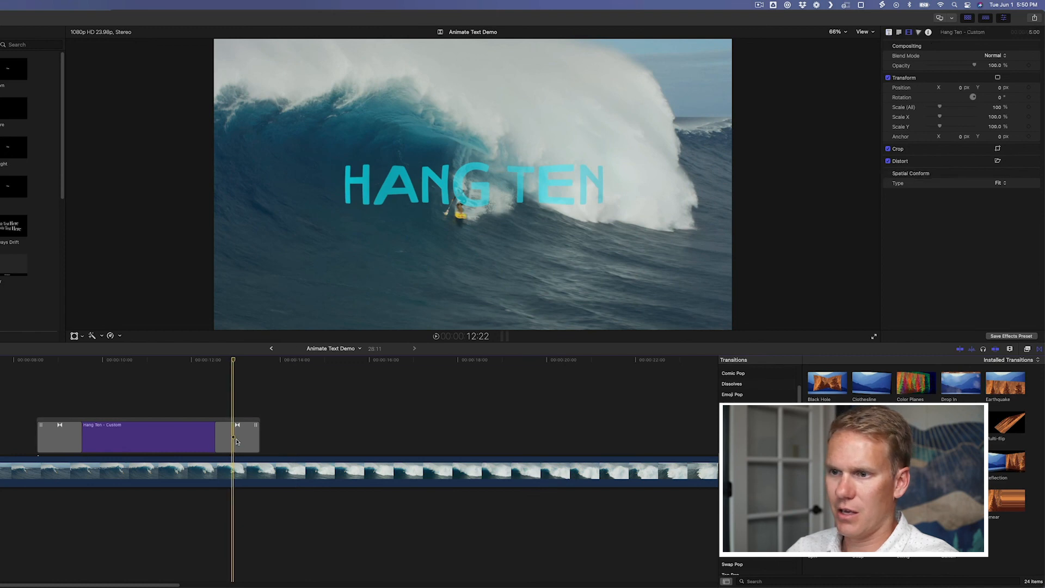
click(236, 437)
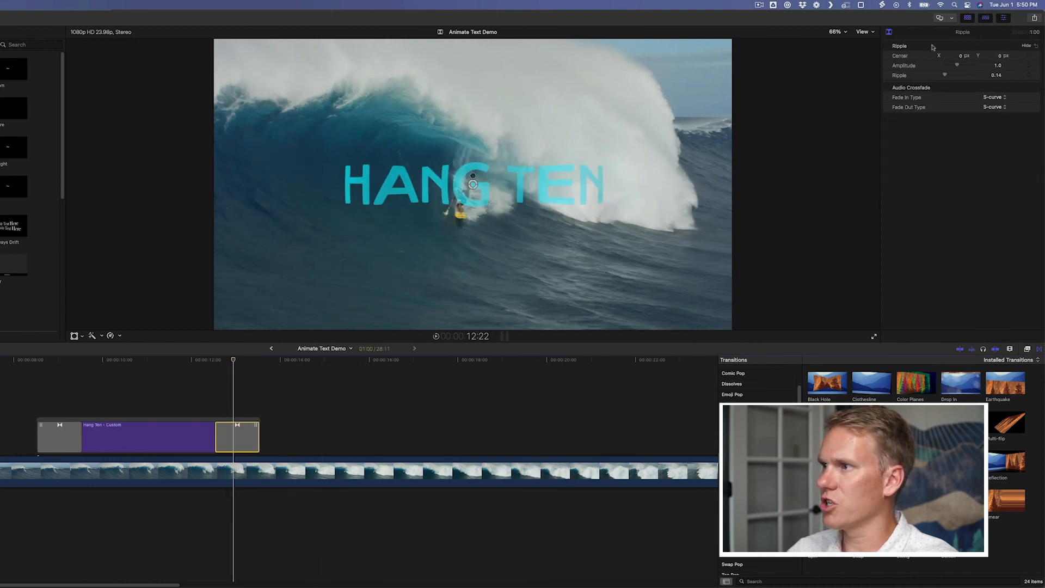